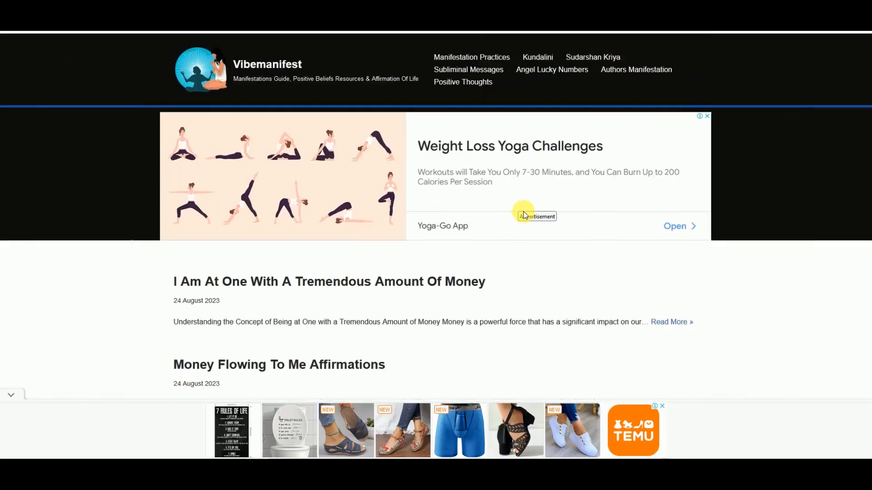
# Scroll the Text on Image Generator blog list and open the 'How To Post Image And Text On Reddit' post.
pyautogui.scroll(-3)
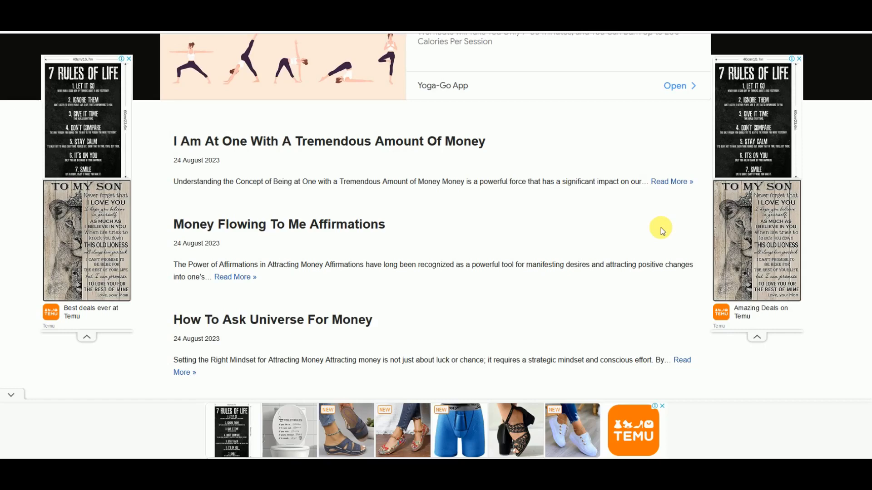
pyautogui.moveTo(643, 238)
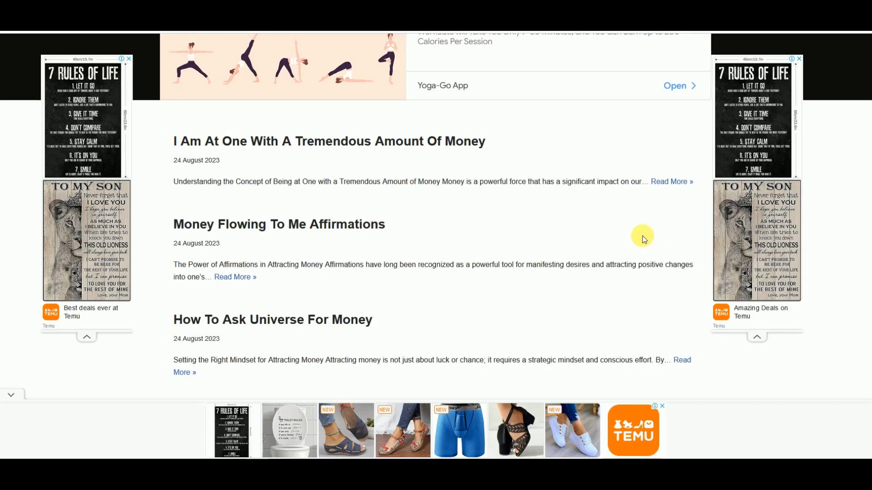
pyautogui.scroll(-3)
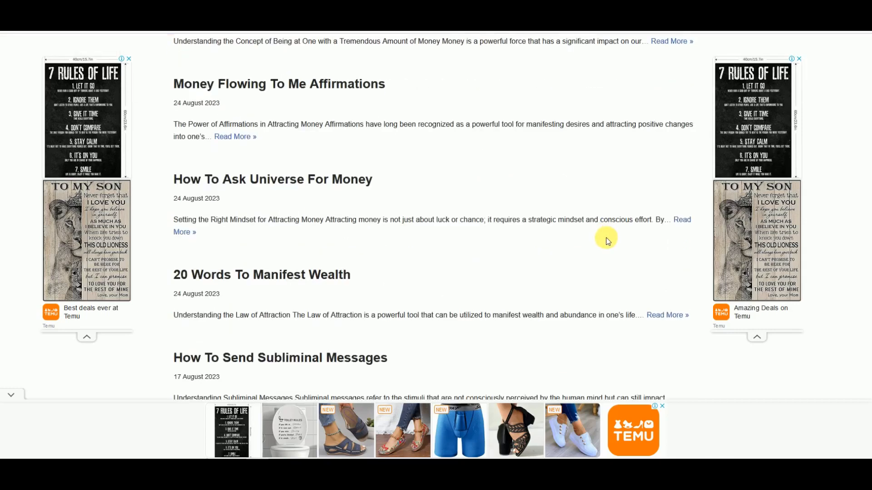
pyautogui.moveTo(458, 196)
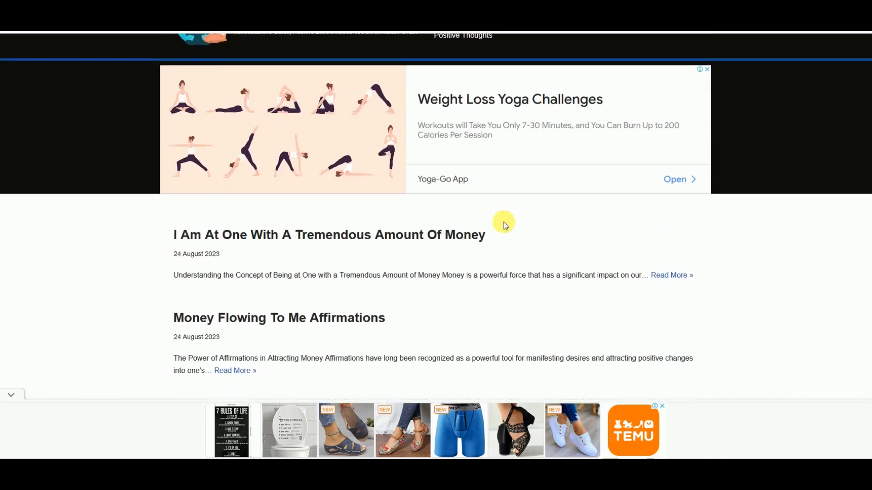
pyautogui.scroll(-3)
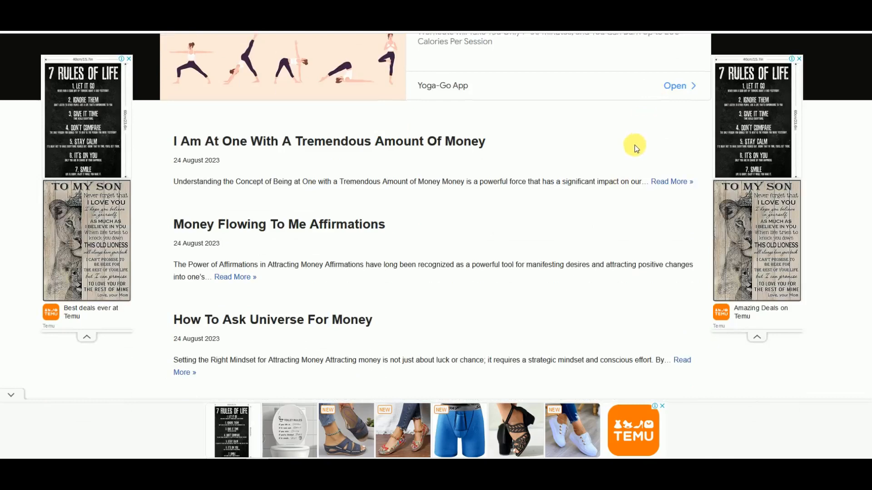
pyautogui.scroll(3)
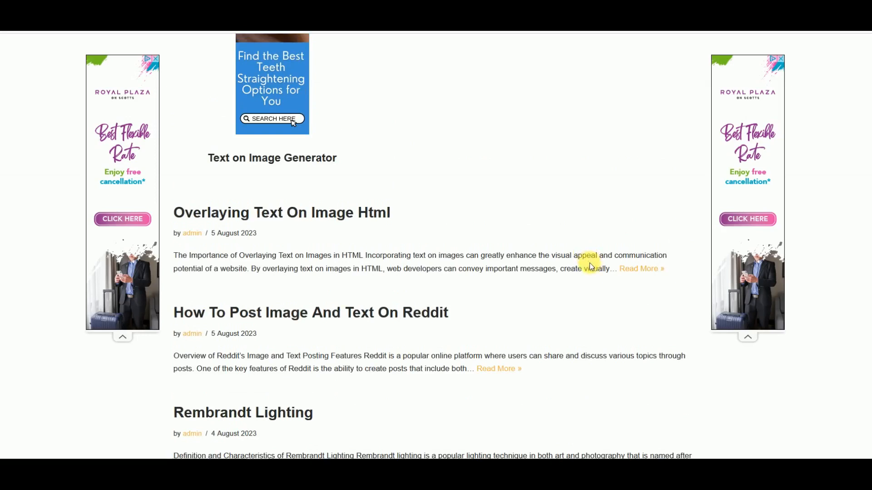
pyautogui.moveTo(162, 197)
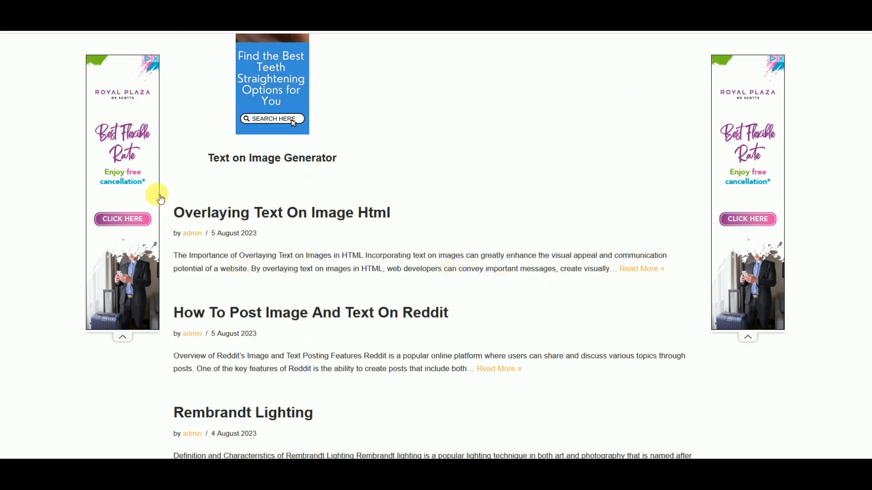
pyautogui.scroll(-3)
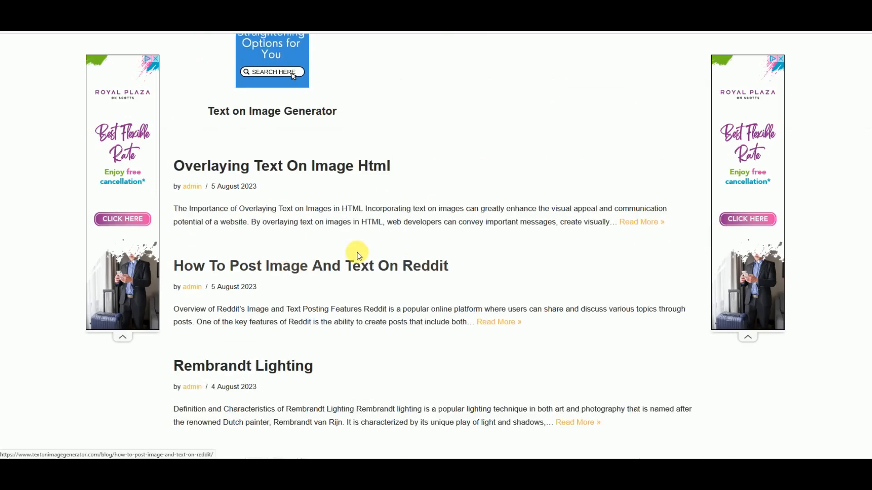
pyautogui.click(327, 265)
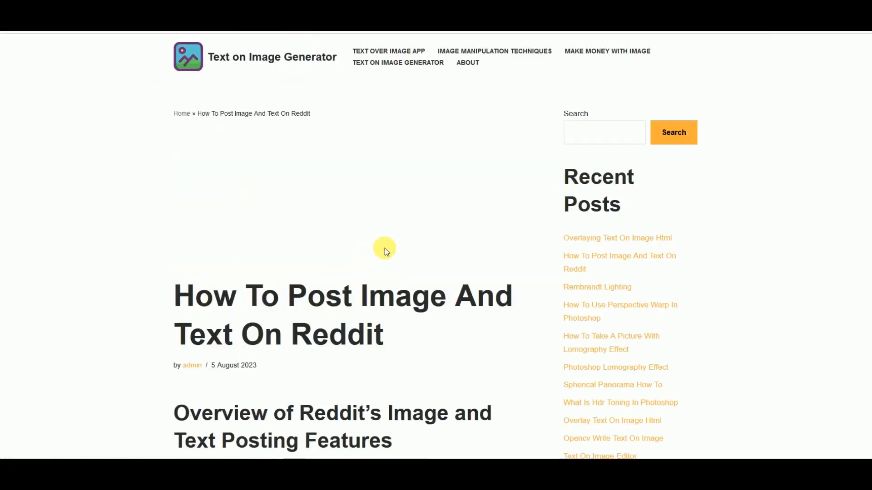
pyautogui.scroll(-3)
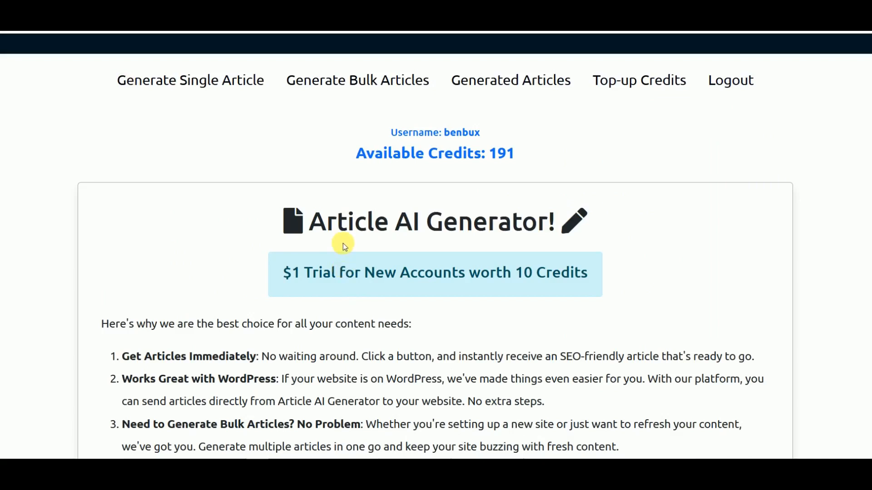
pyautogui.moveTo(348, 245)
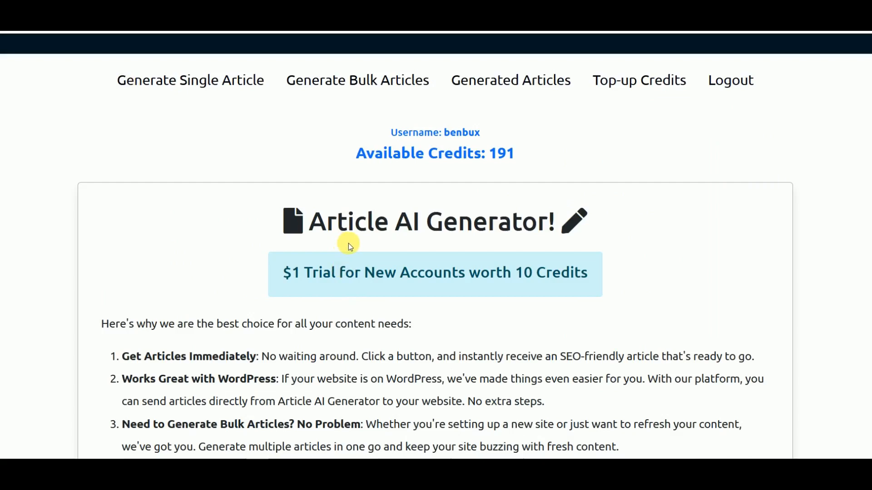
# Bring up the Generate Single Article form and scroll to its Post to Wordpress field.
pyautogui.scroll(-3)
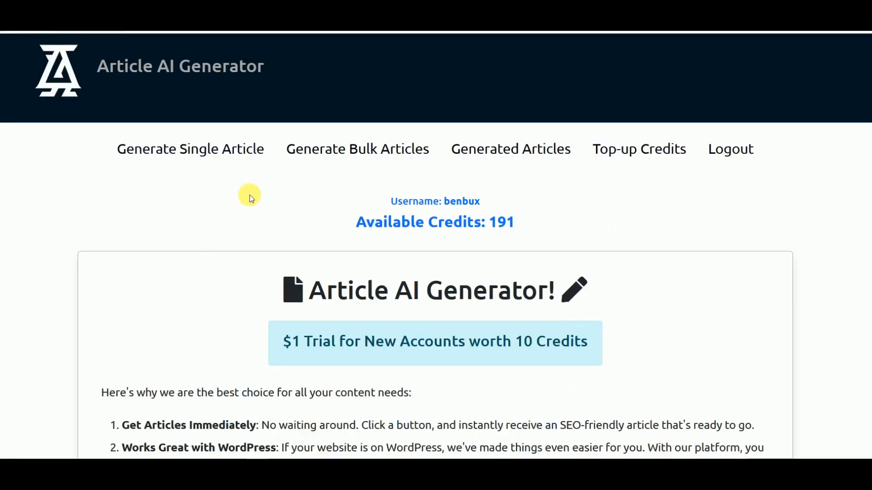
pyautogui.moveTo(256, 199)
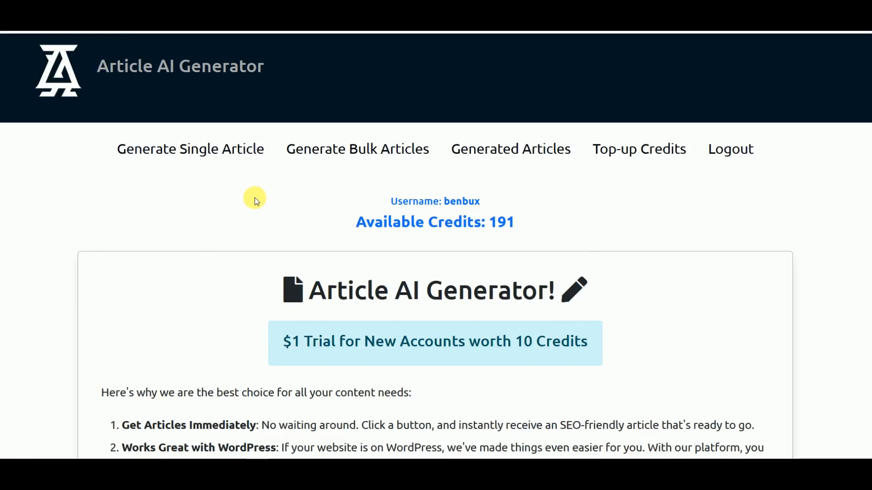
pyautogui.moveTo(139, 193)
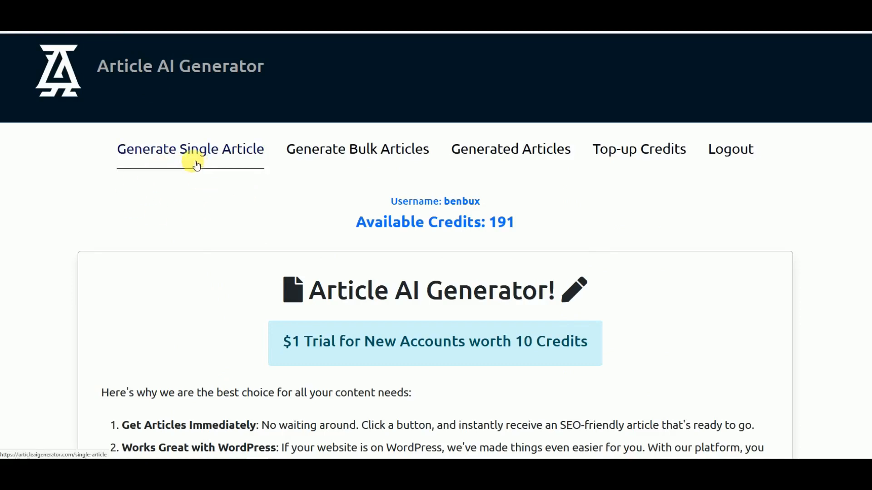
pyautogui.moveTo(207, 186)
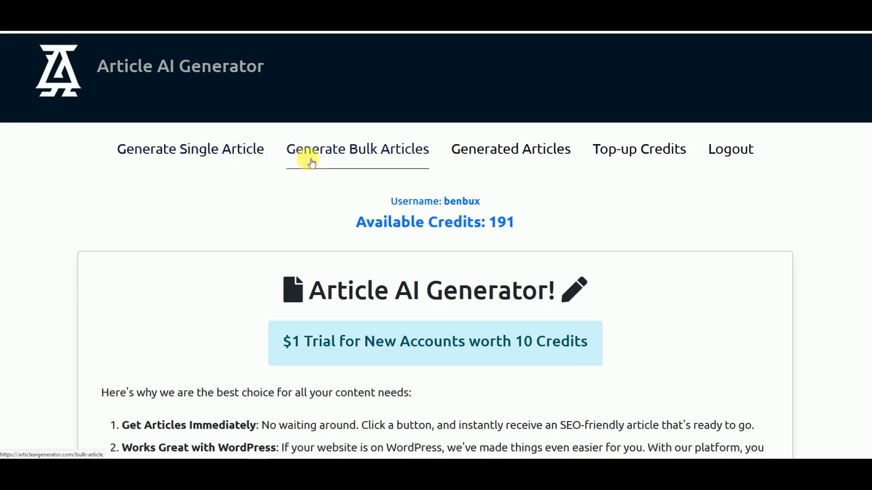
pyautogui.click(191, 149)
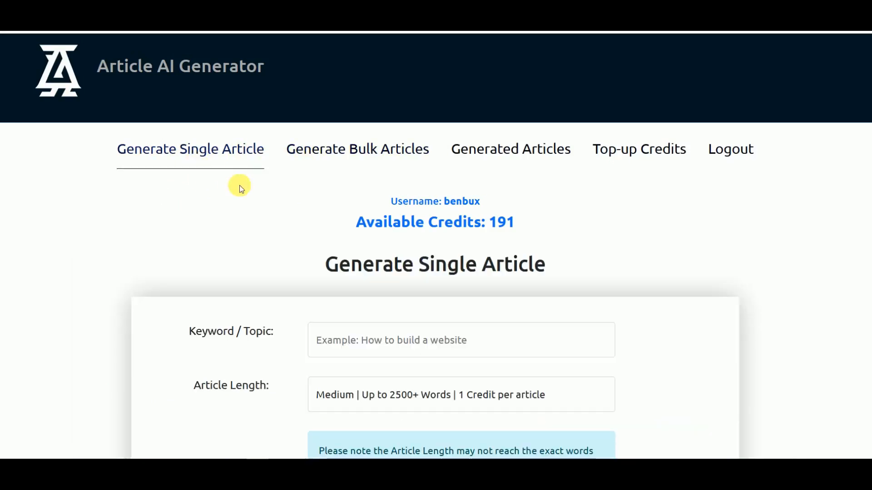
pyautogui.scroll(-3)
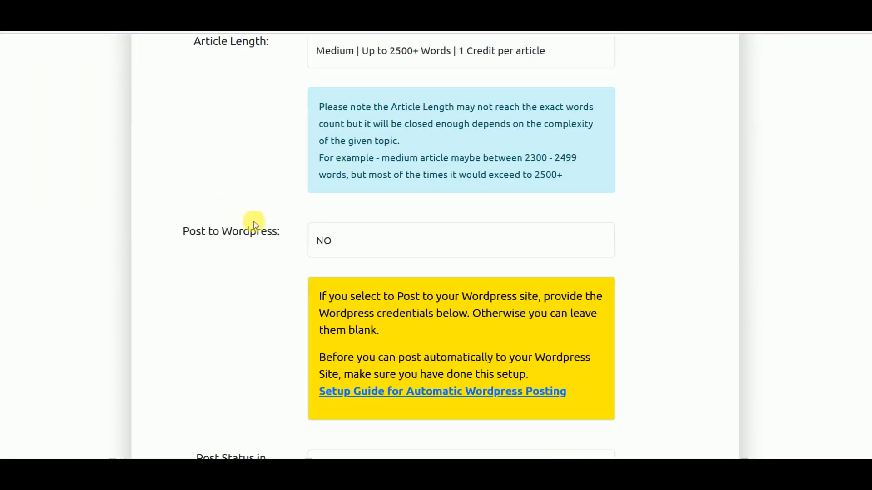
pyautogui.moveTo(336, 249)
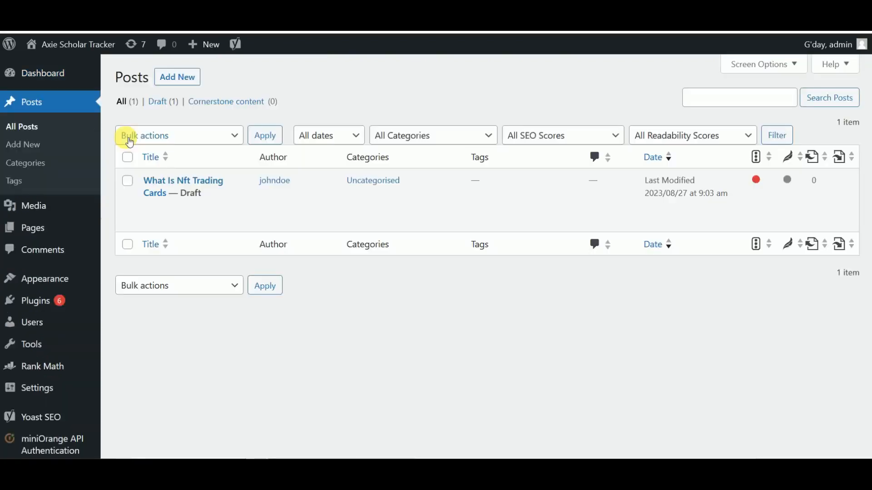
pyautogui.moveTo(189, 180)
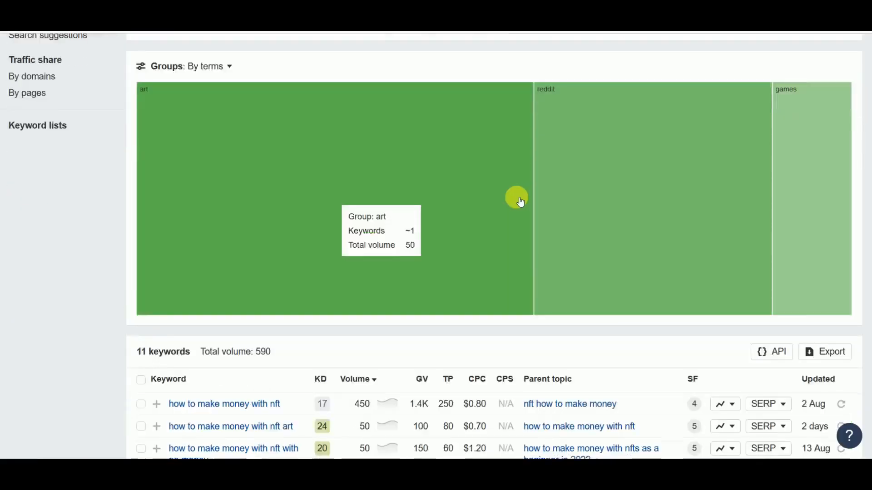
pyautogui.scroll(-3)
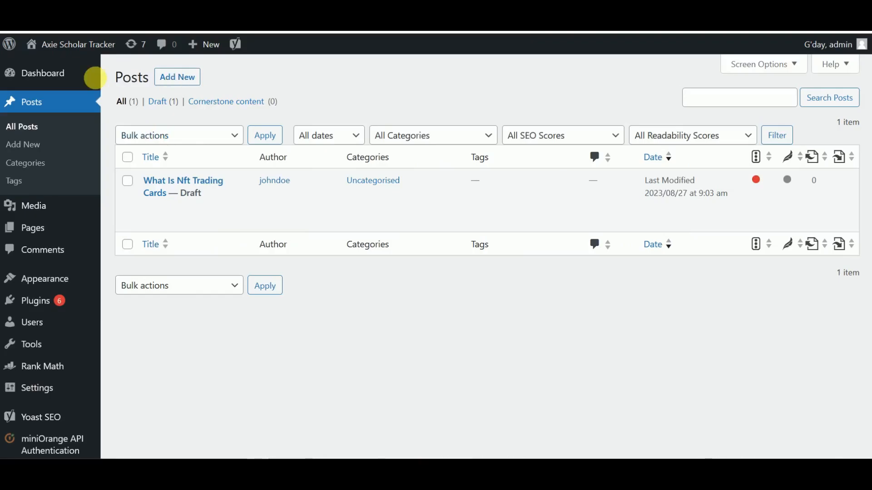
pyautogui.moveTo(552, 374)
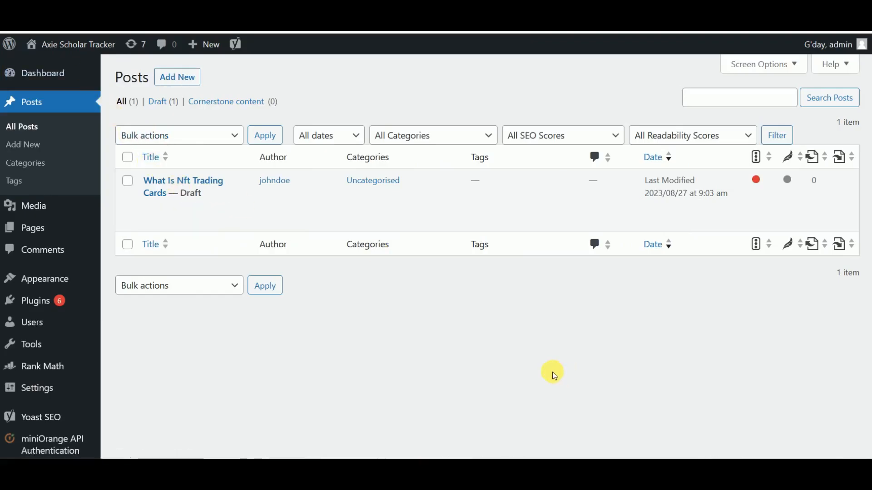
pyautogui.moveTo(599, 332)
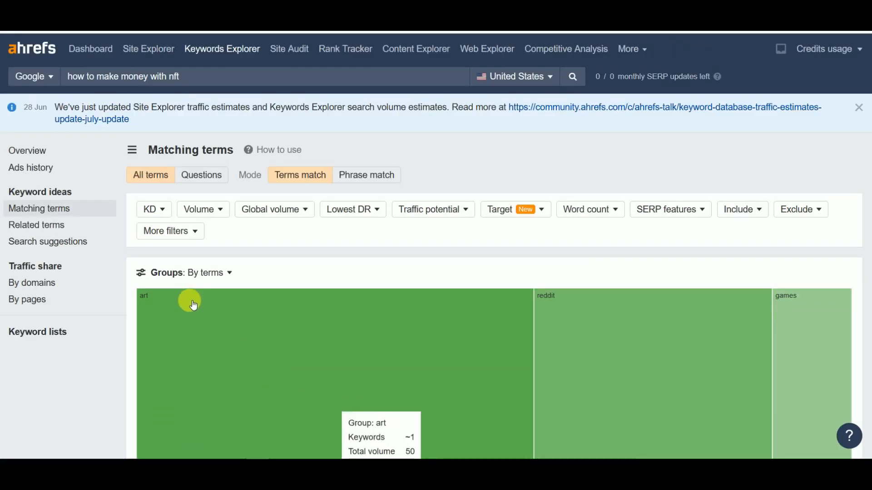
pyautogui.moveTo(146, 121)
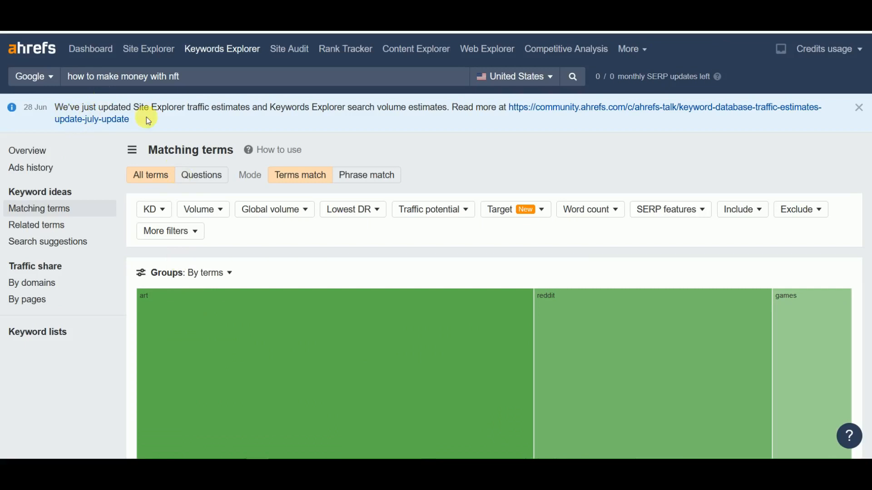
# Tick the 'how to make money with nft' keyword rows in Ahrefs, including nft art, nft crypto and as a beginner.
pyautogui.scroll(-3)
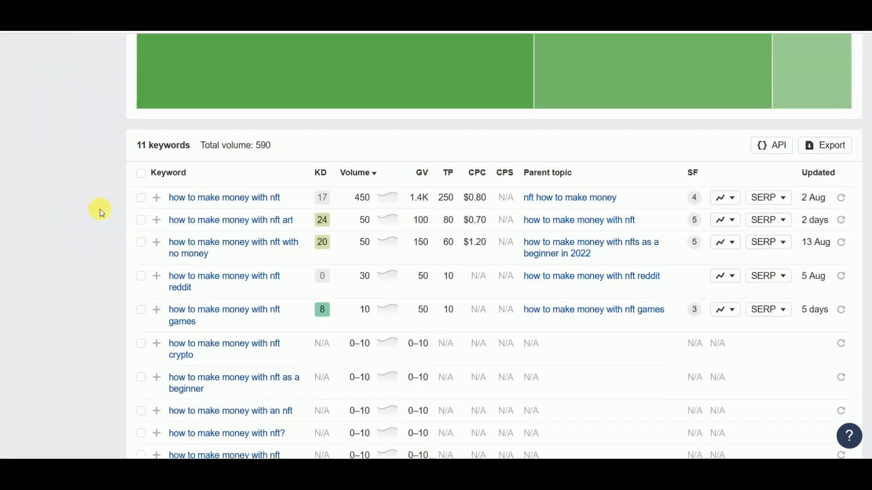
pyautogui.moveTo(122, 219)
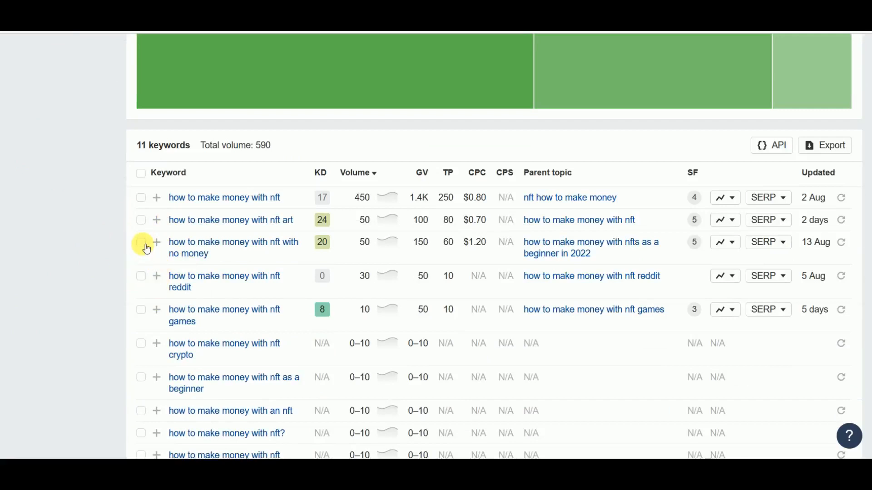
pyautogui.moveTo(143, 249)
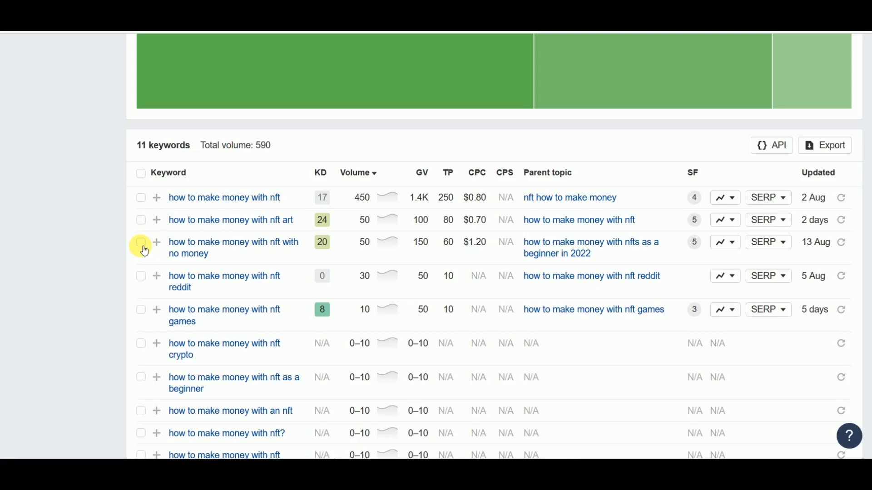
pyautogui.moveTo(146, 223)
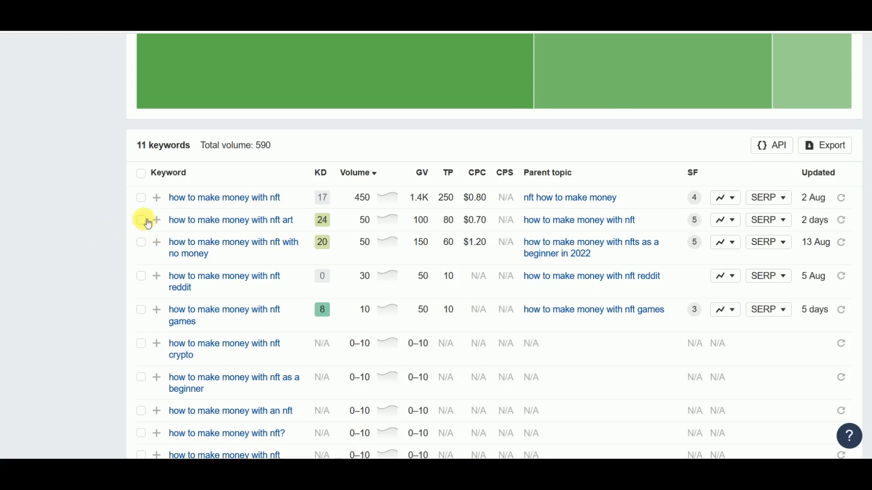
pyautogui.click(141, 220)
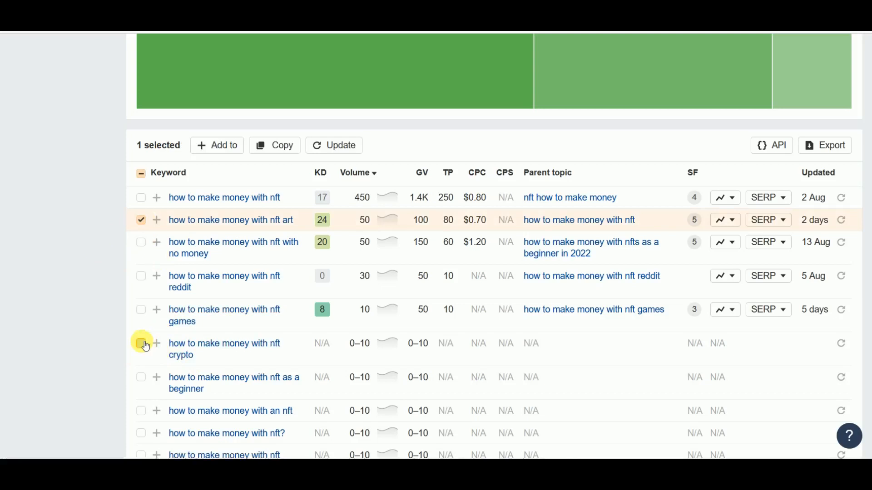
pyautogui.click(141, 344)
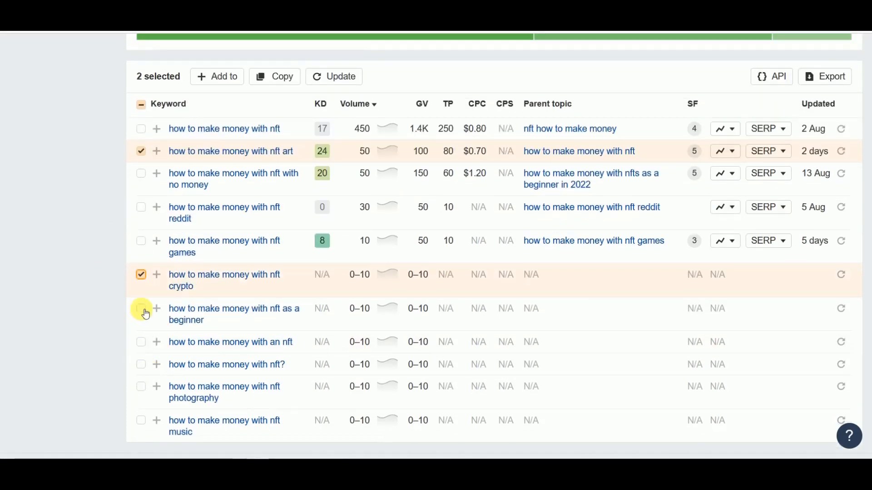
pyautogui.click(141, 309)
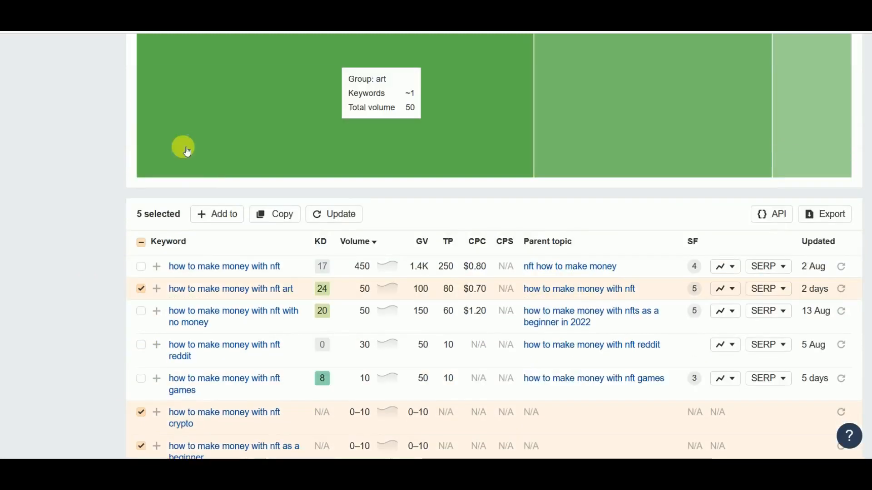
pyautogui.click(274, 214)
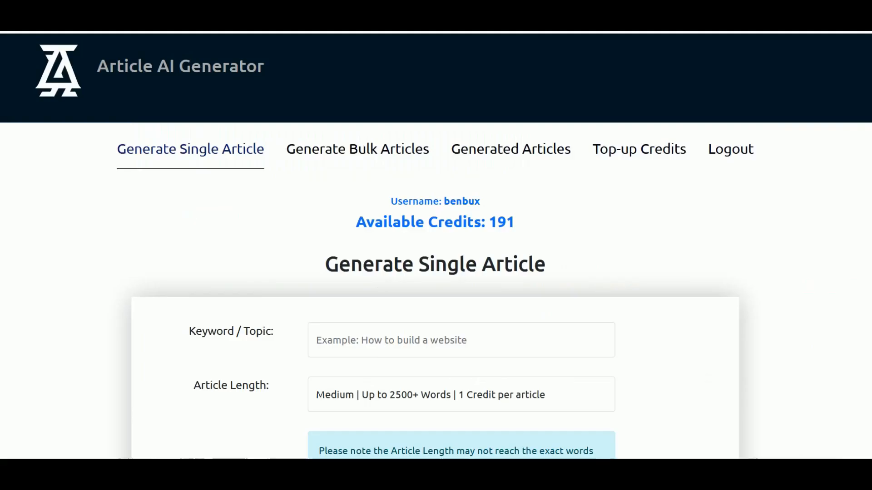
# Enter keyword 'how to make money with nft crypto', settle on Medium article length and scroll to WordPress posting.
pyautogui.scroll(-3)
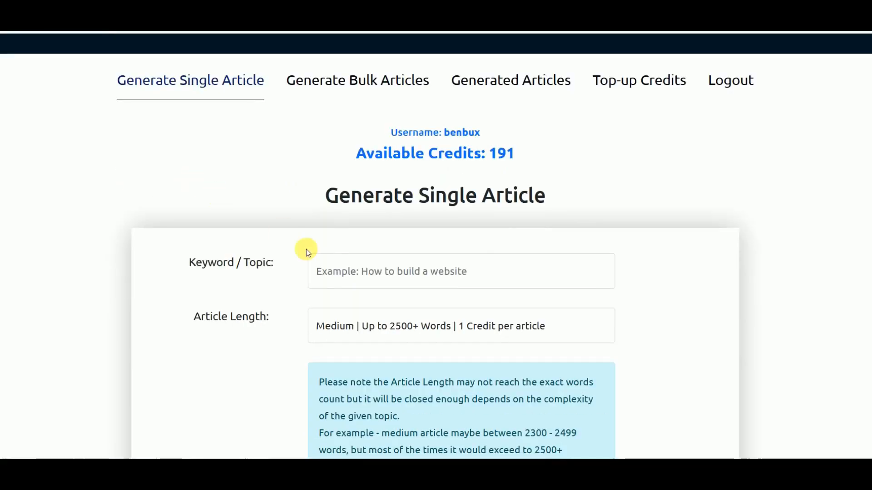
pyautogui.write('how to make money with nft crypto')
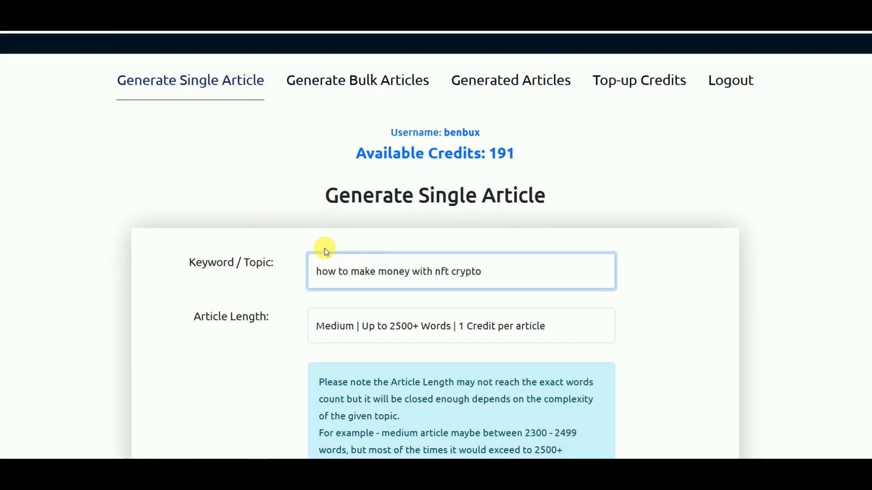
pyautogui.moveTo(247, 280)
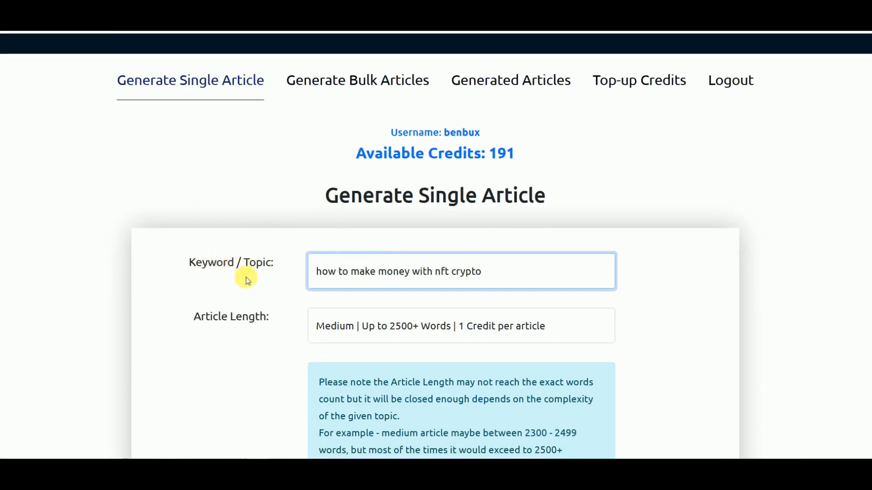
pyautogui.scroll(-3)
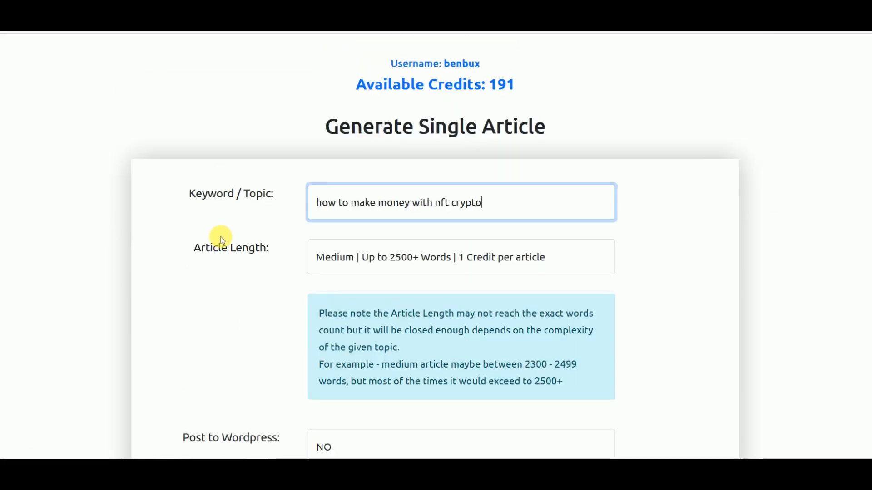
pyautogui.click(462, 257)
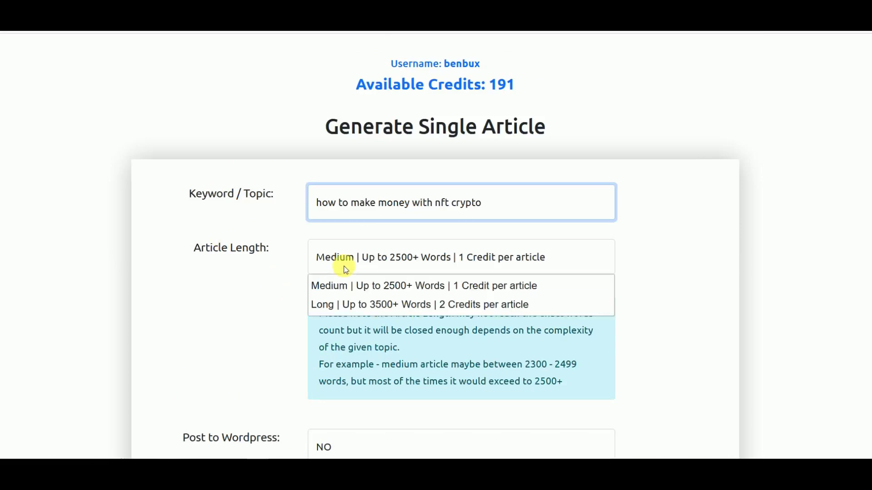
pyautogui.click(414, 304)
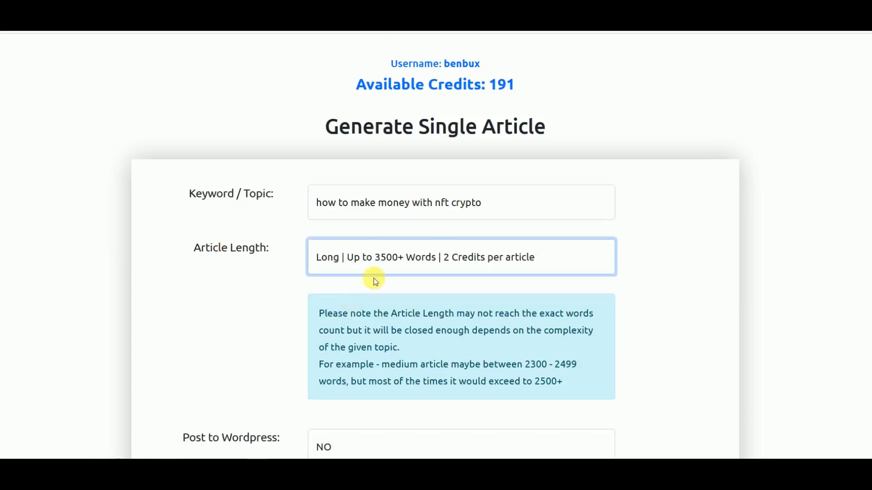
pyautogui.click(459, 257)
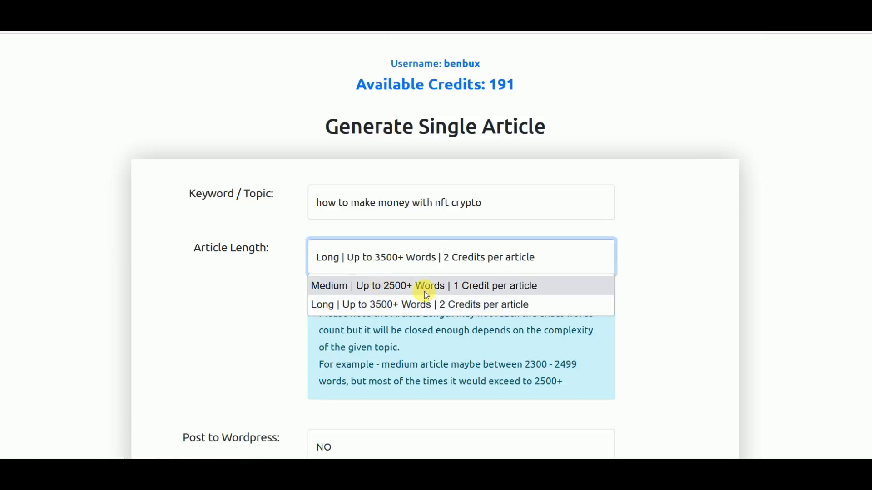
pyautogui.moveTo(475, 296)
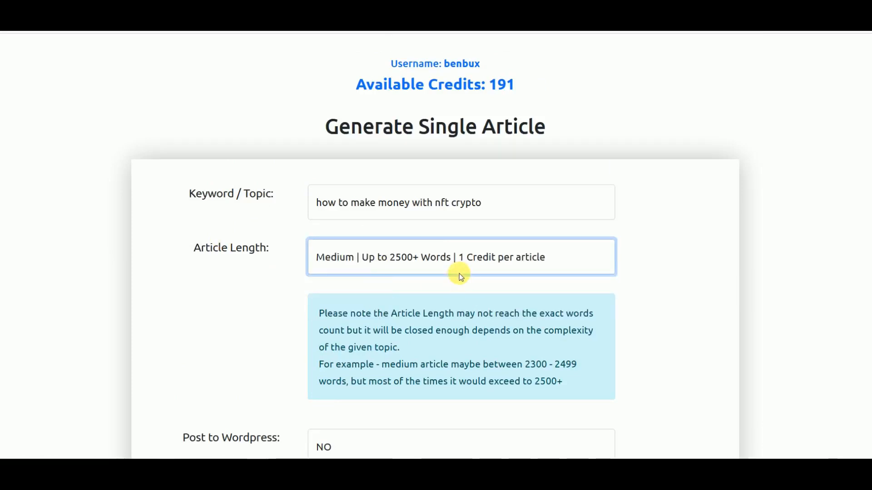
pyautogui.click(460, 257)
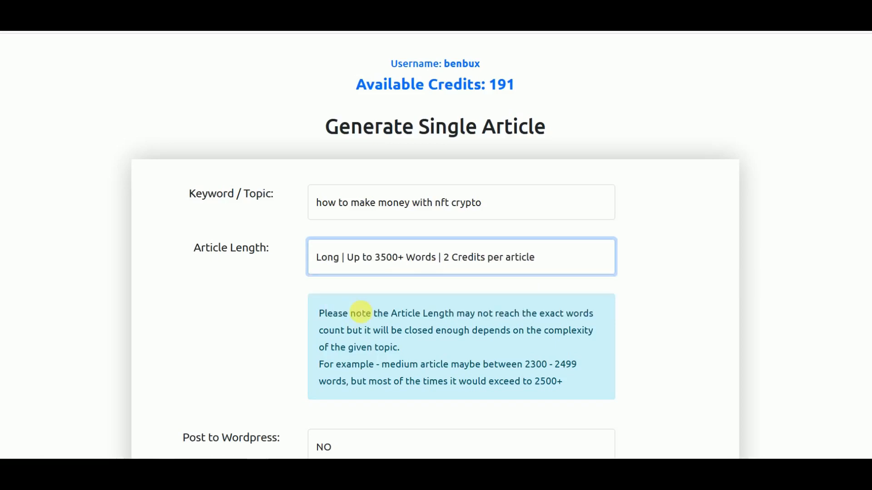
pyautogui.click(461, 257)
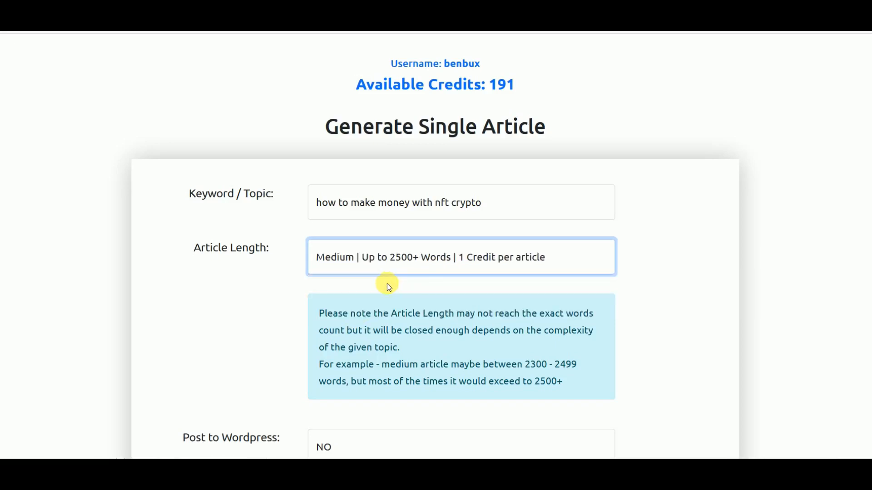
pyautogui.scroll(-3)
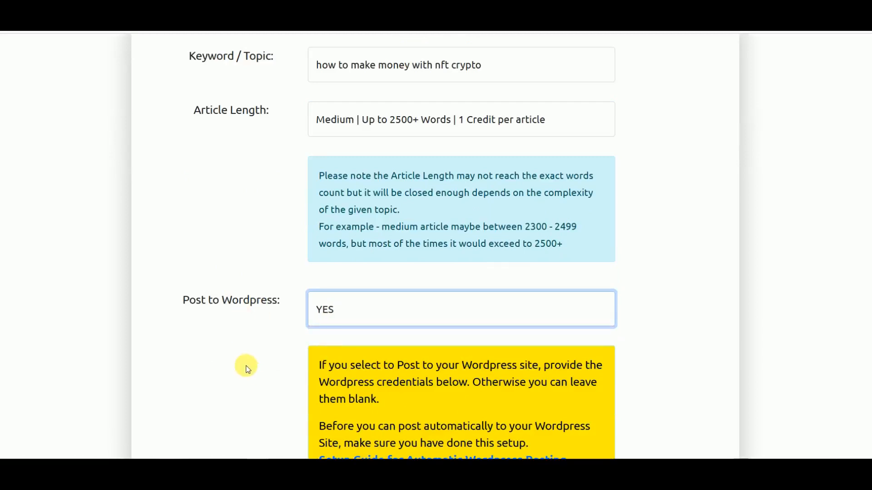
pyautogui.moveTo(336, 235)
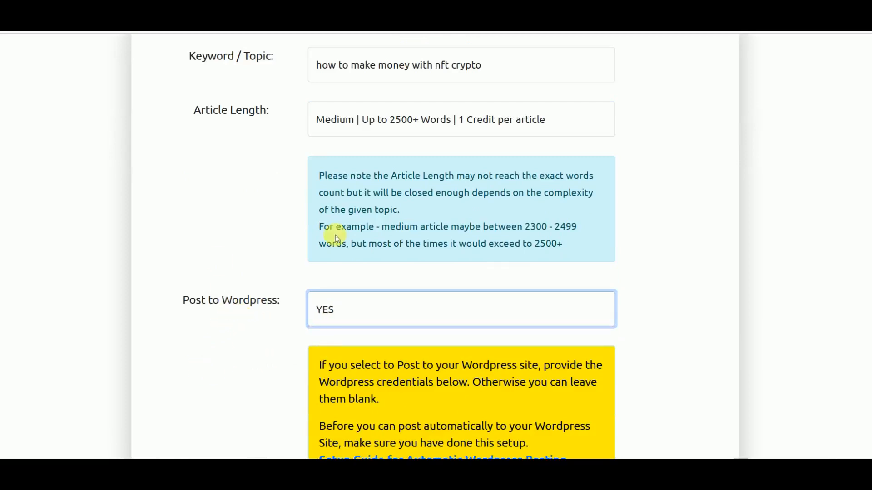
pyautogui.scroll(-3)
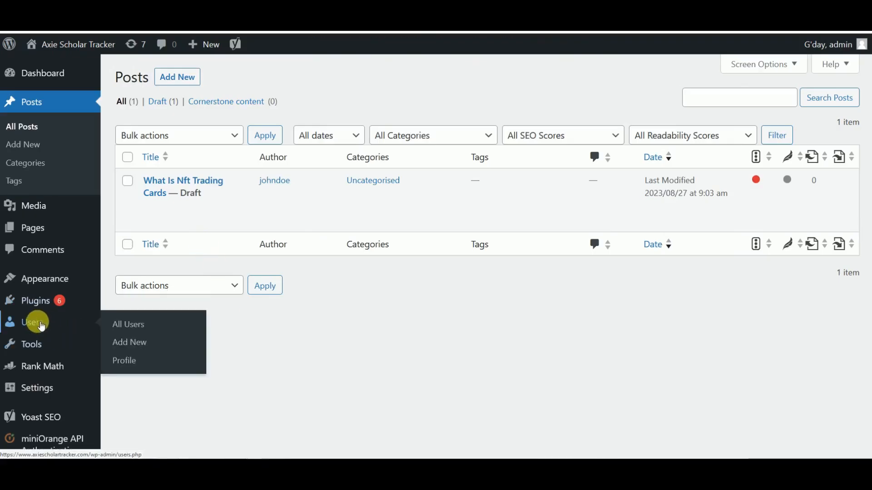
# Start a new WordPress user with username johndeer and a gmail.com email address.
pyautogui.click(129, 342)
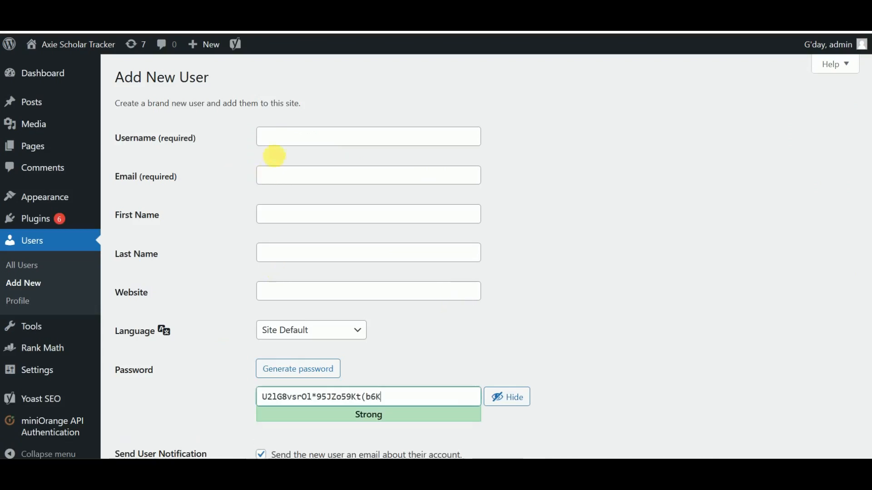
pyautogui.click(369, 136)
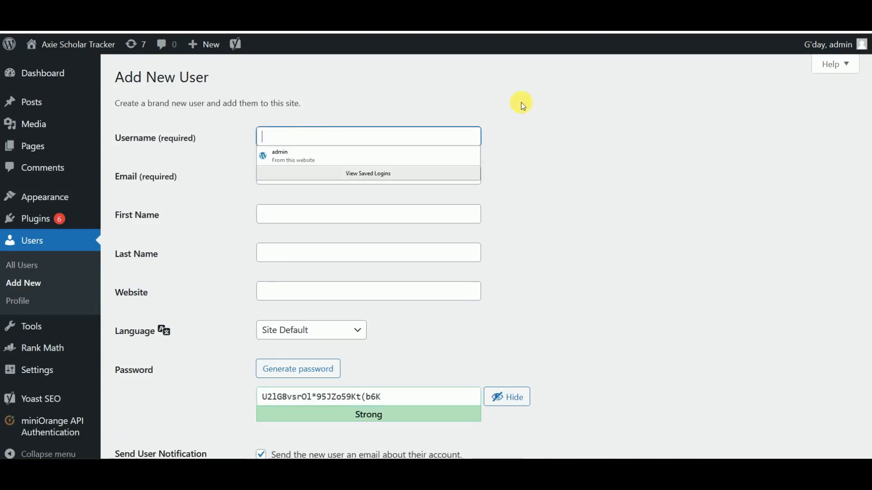
pyautogui.write('johndeer')
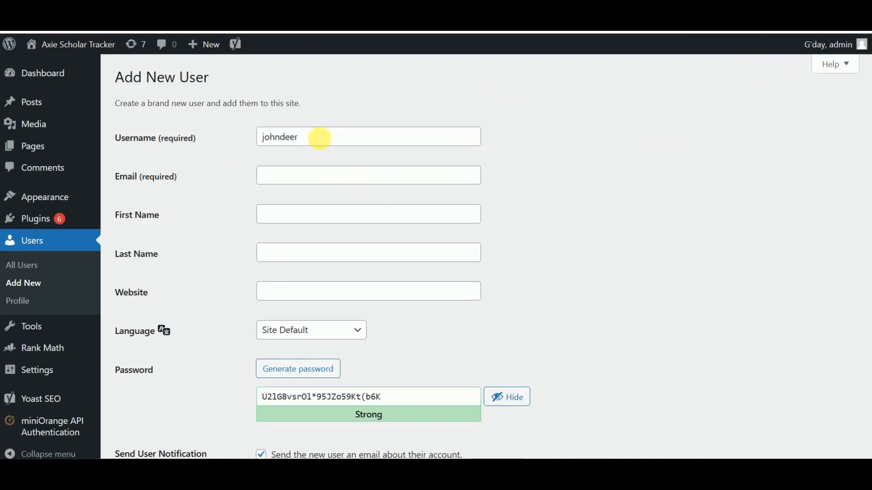
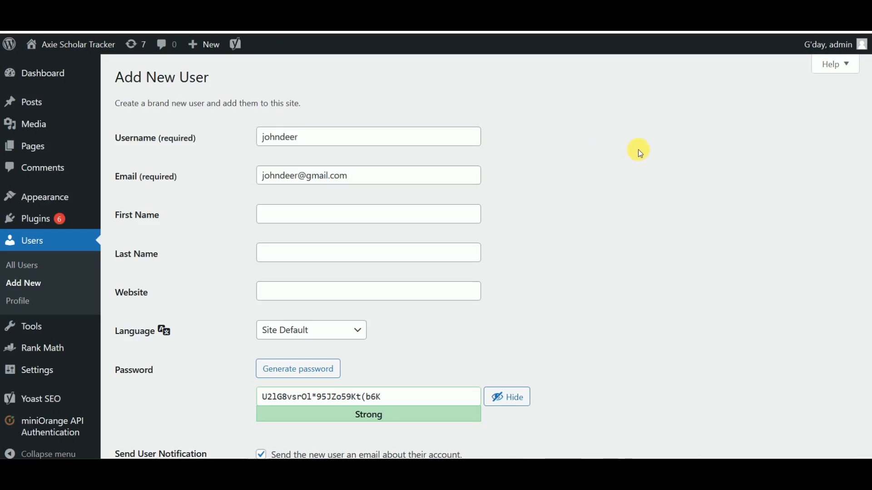
pyautogui.moveTo(242, 244)
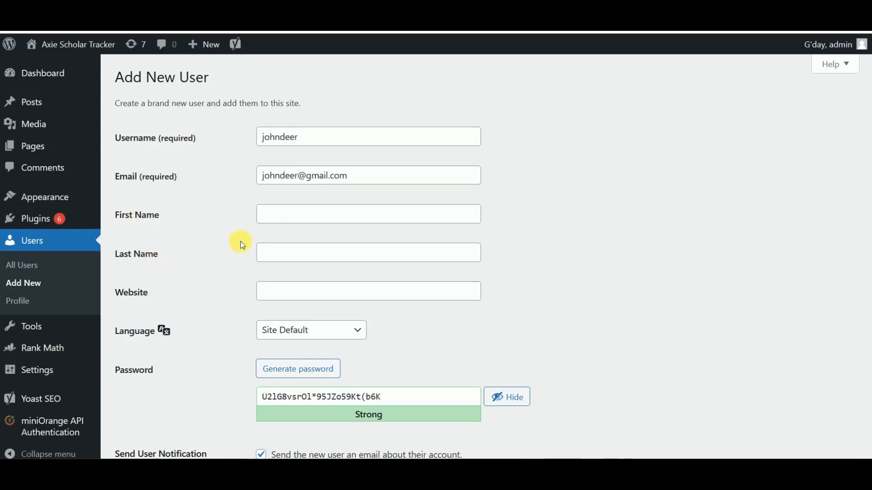
# Untick Send User Notification and create the johndeer Editor account, declining the browser's password save.
pyautogui.scroll(-3)
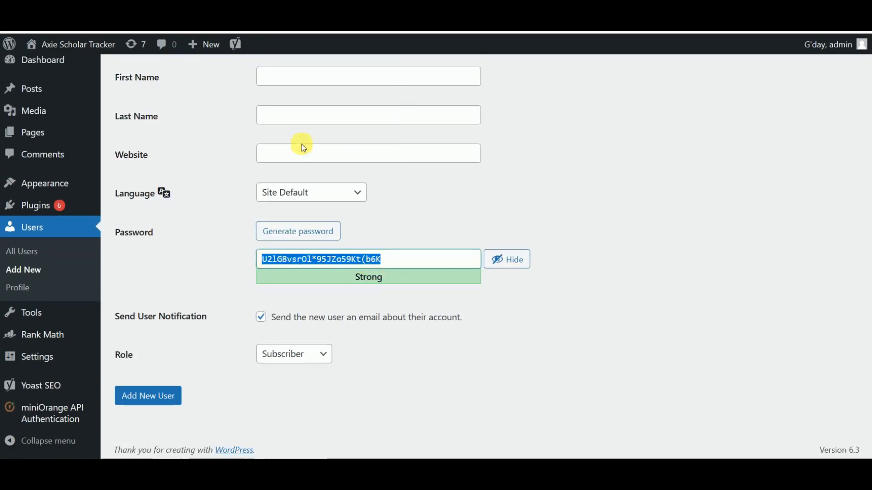
pyautogui.click(260, 317)
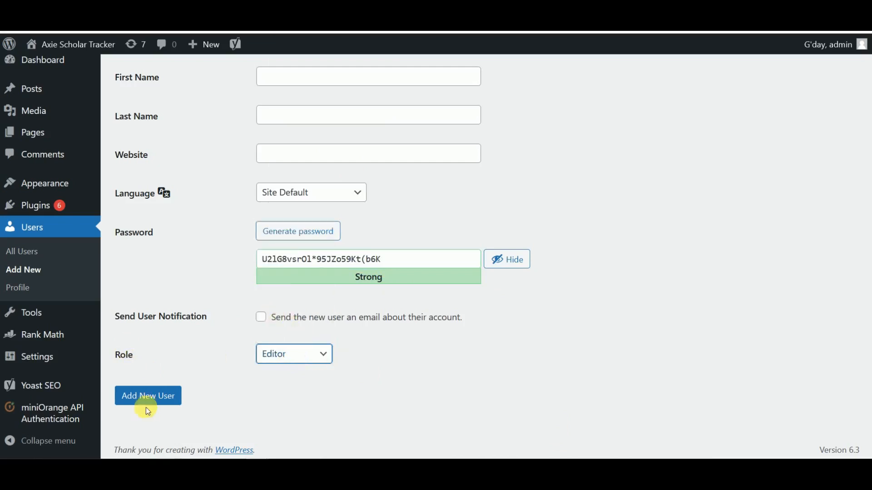
pyautogui.click(147, 395)
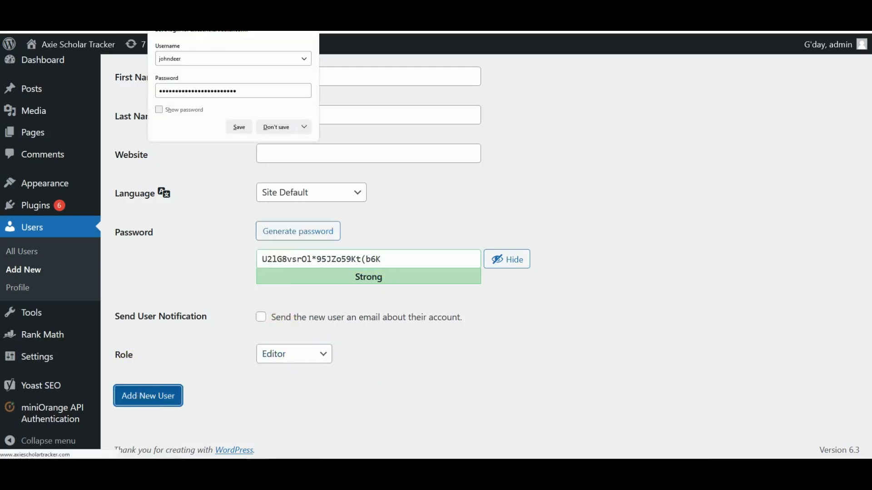
pyautogui.click(147, 396)
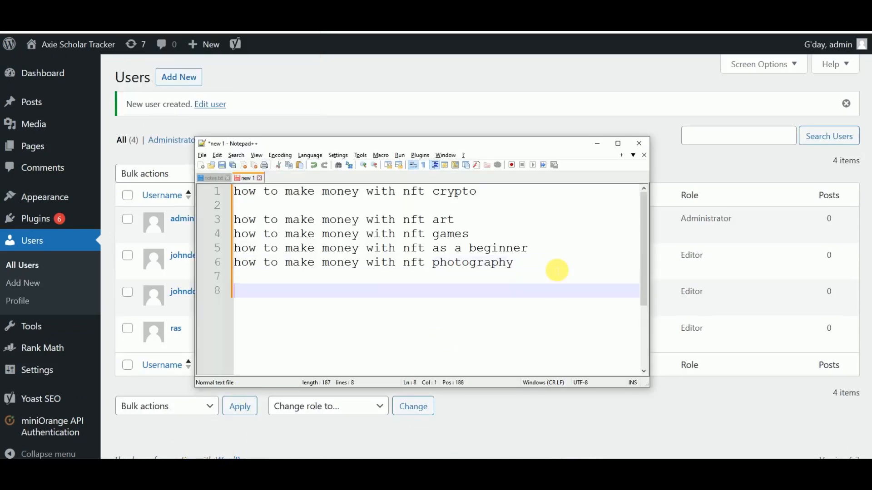
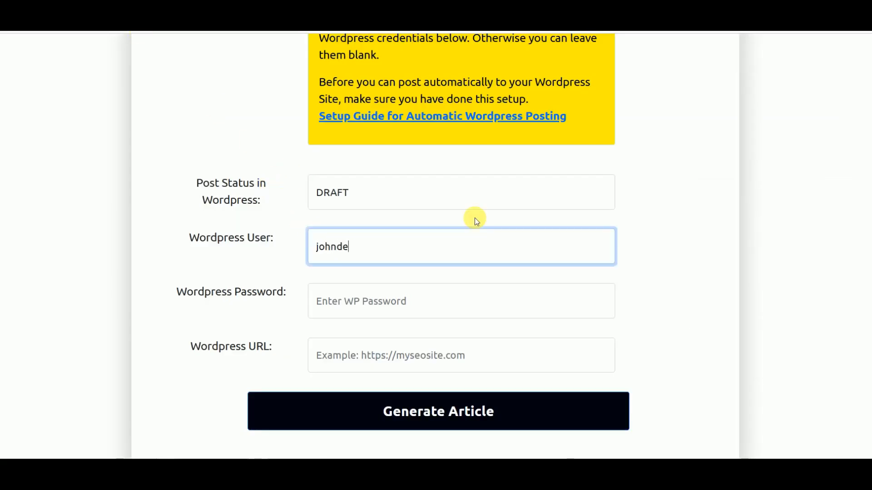
pyautogui.click(460, 300)
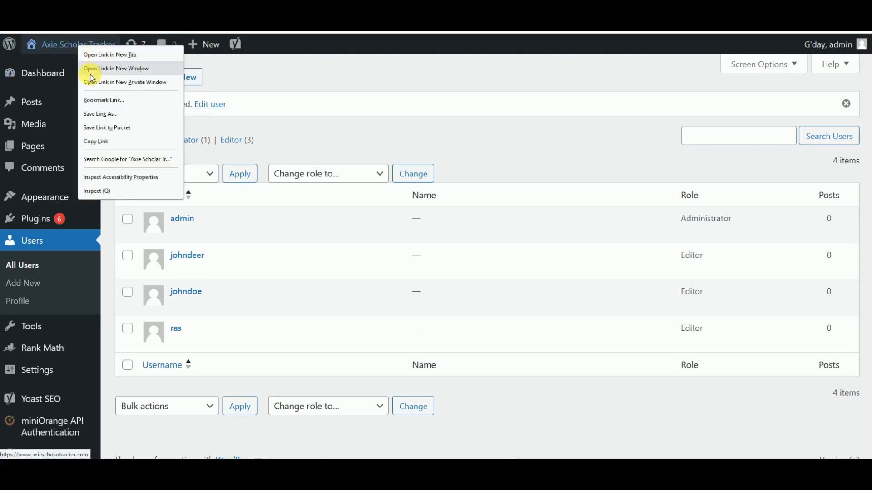
pyautogui.moveTo(105, 138)
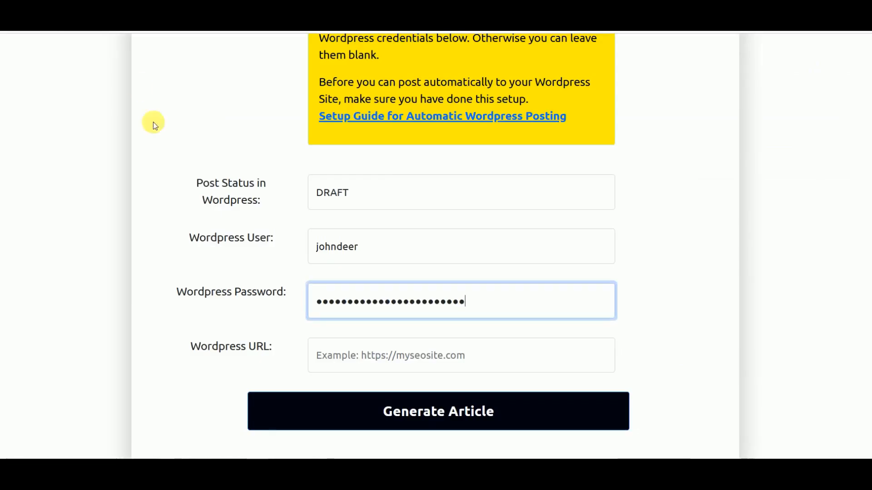
pyautogui.write('https://www.axiescholartracker.com/')
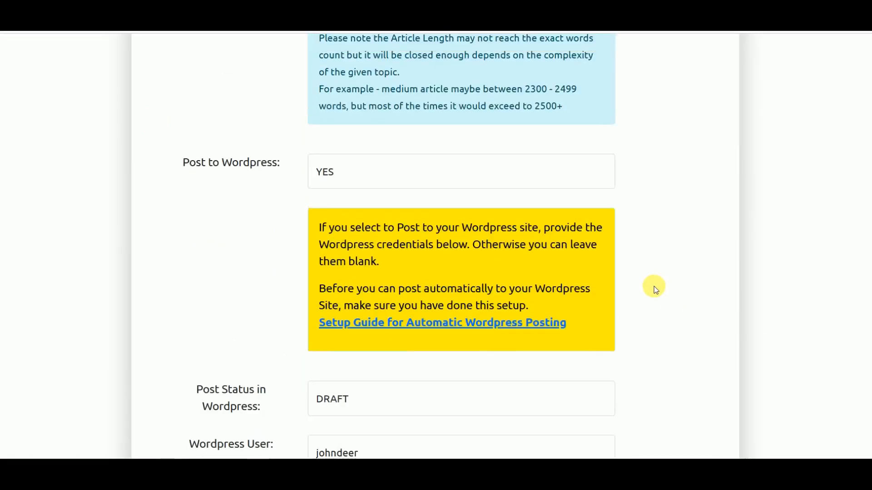
# Keep the Post Status as DRAFT and scroll to the bottom of the form.
pyautogui.scroll(-3)
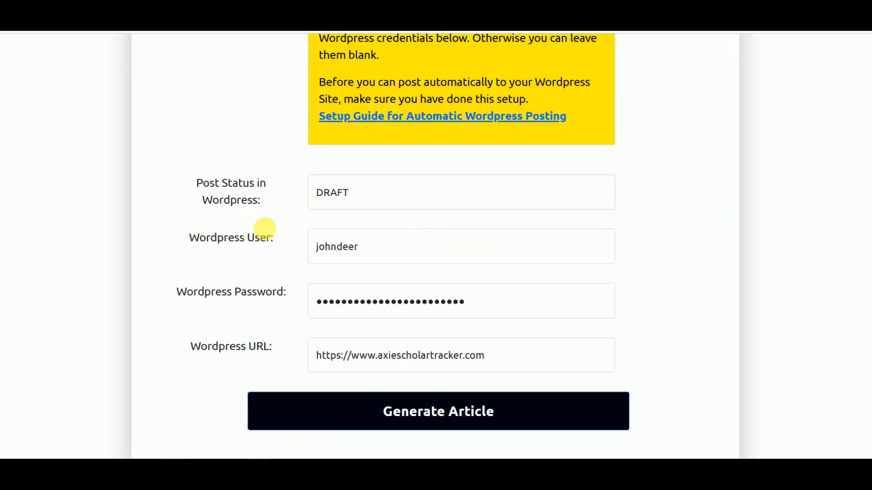
pyautogui.click(461, 192)
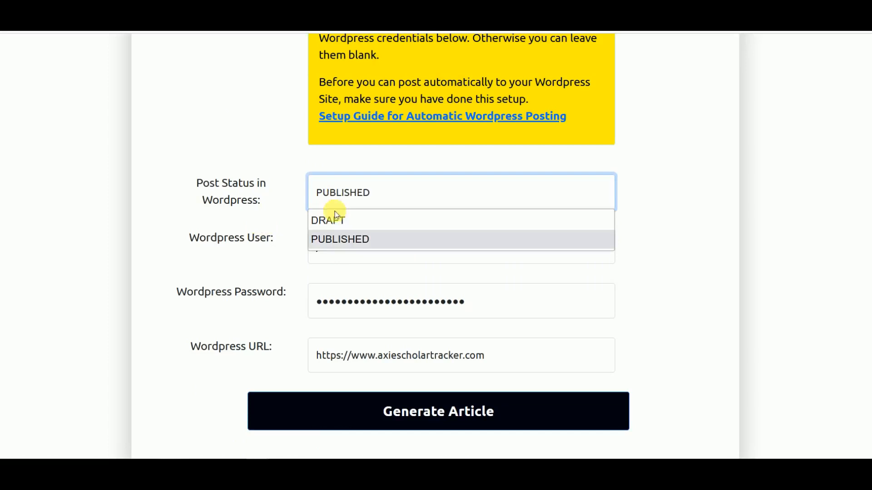
pyautogui.click(328, 220)
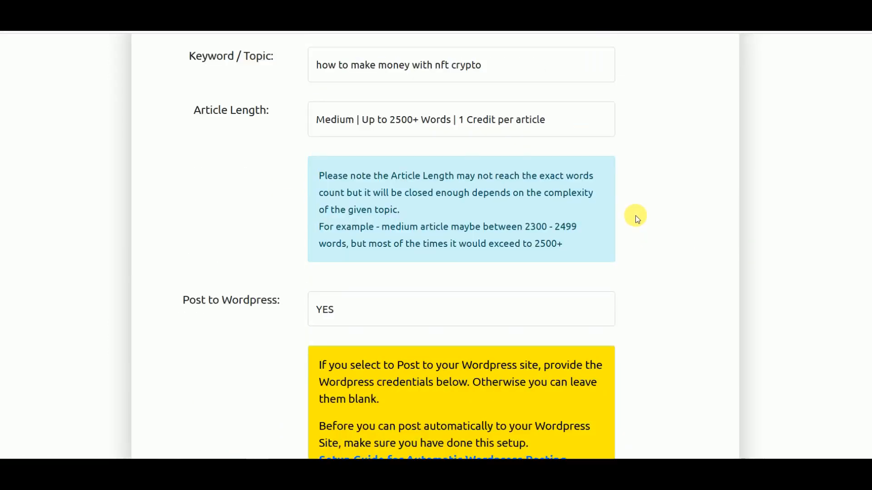
pyautogui.scroll(-3)
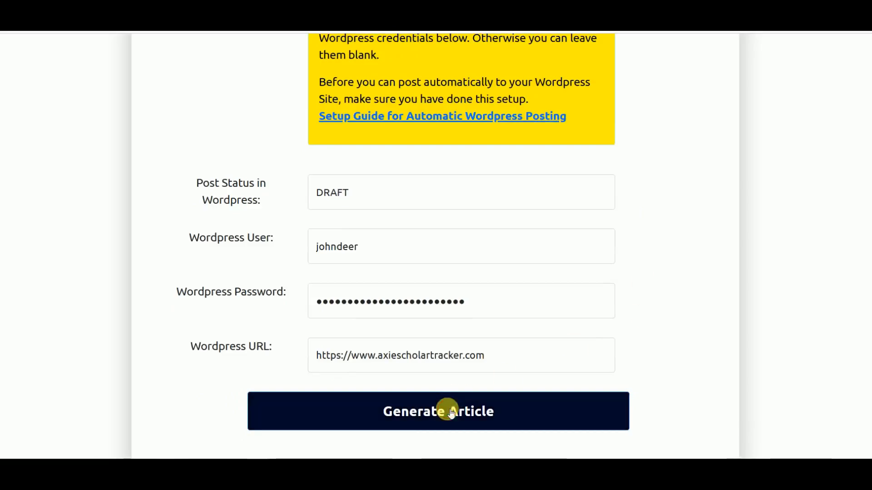
# Start generating the NFT crypto article and go to the Generated Articles list.
pyautogui.click(449, 412)
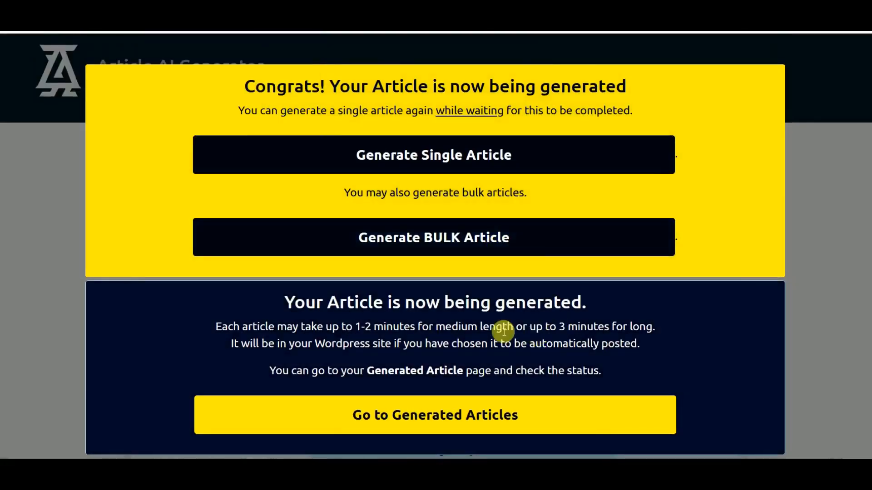
pyautogui.moveTo(379, 334)
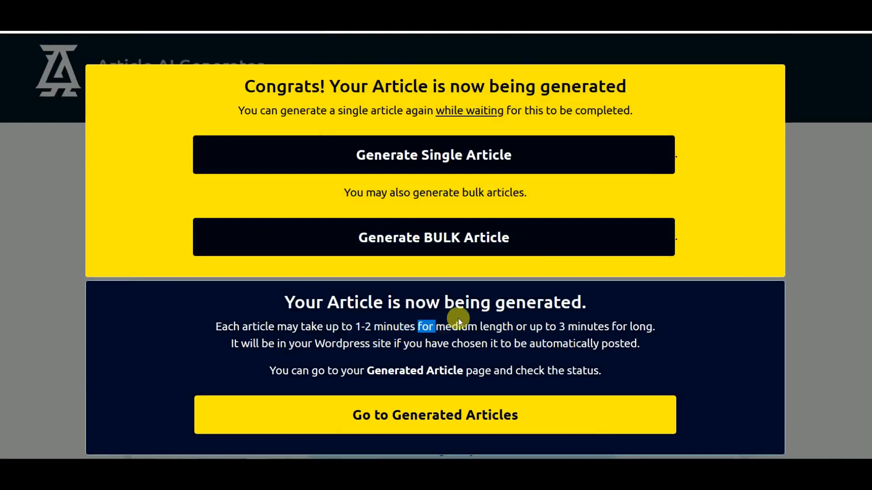
pyautogui.moveTo(434, 422)
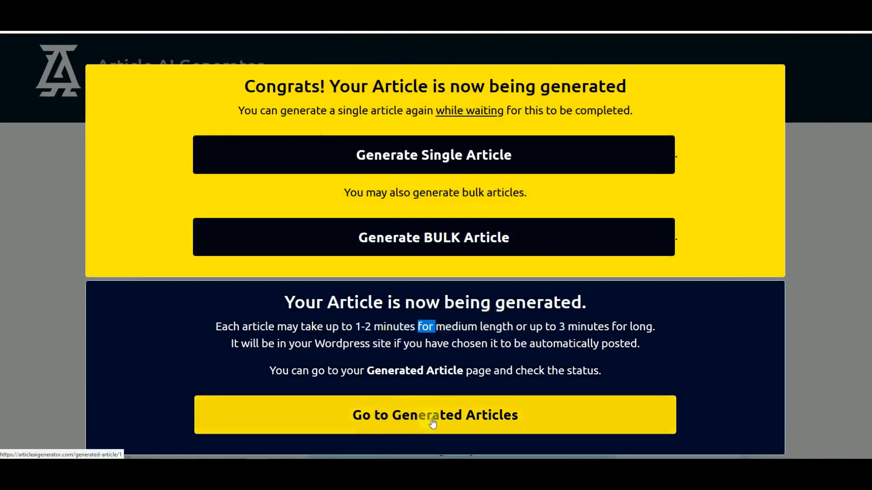
pyautogui.click(434, 415)
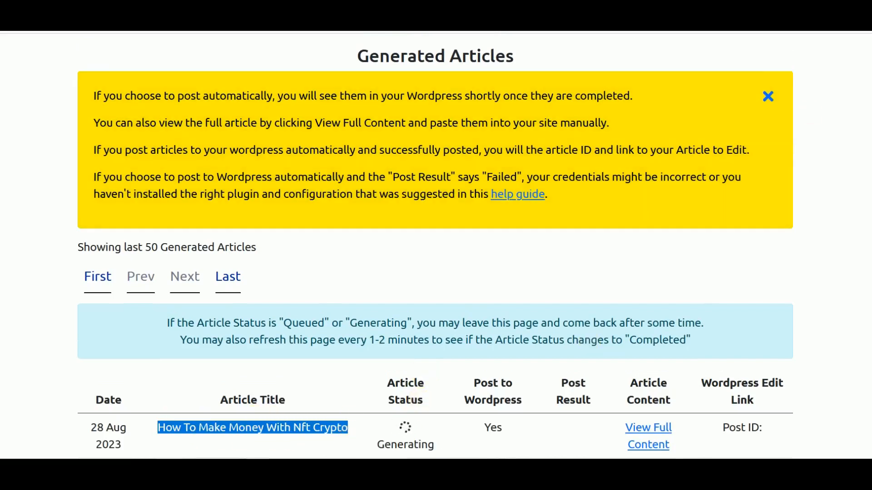
# Dismiss the posting notice and open WordPress post 204 of the finished article for editing.
pyautogui.click(767, 96)
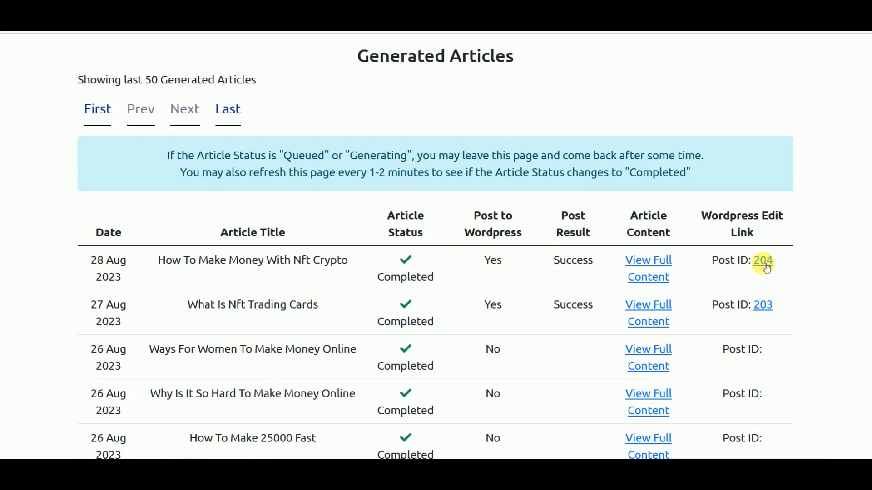
pyautogui.moveTo(772, 265)
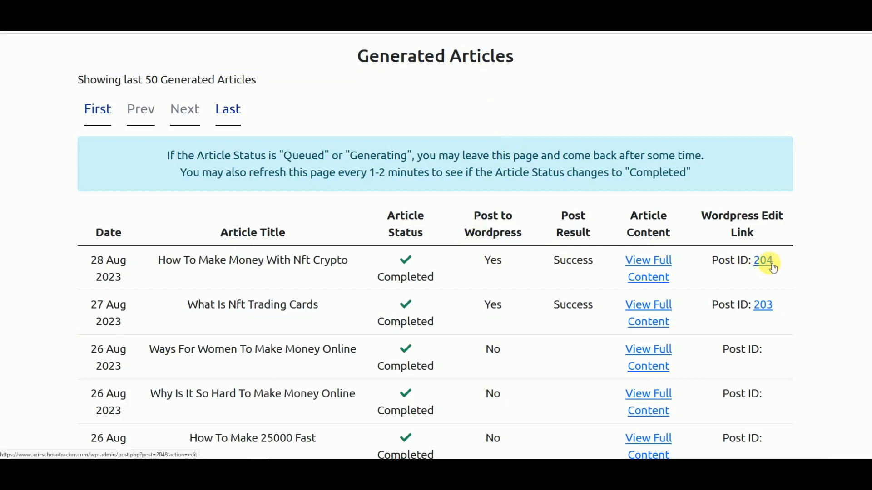
pyautogui.click(763, 261)
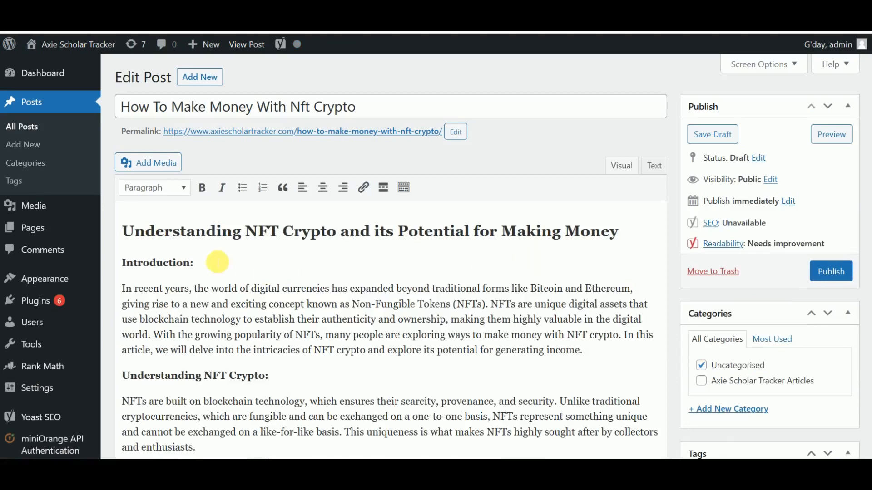
# Scroll through the draft NFT crypto post in the editor, then go to the Posts list.
pyautogui.scroll(-3)
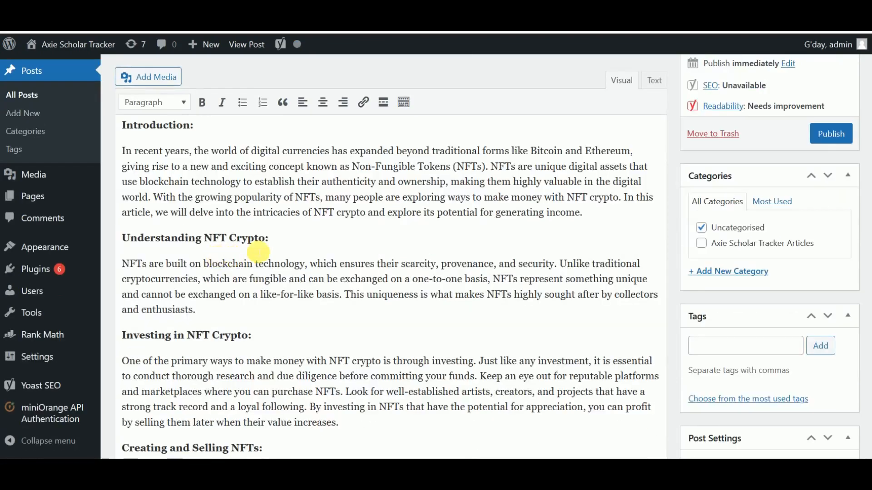
pyautogui.scroll(-3)
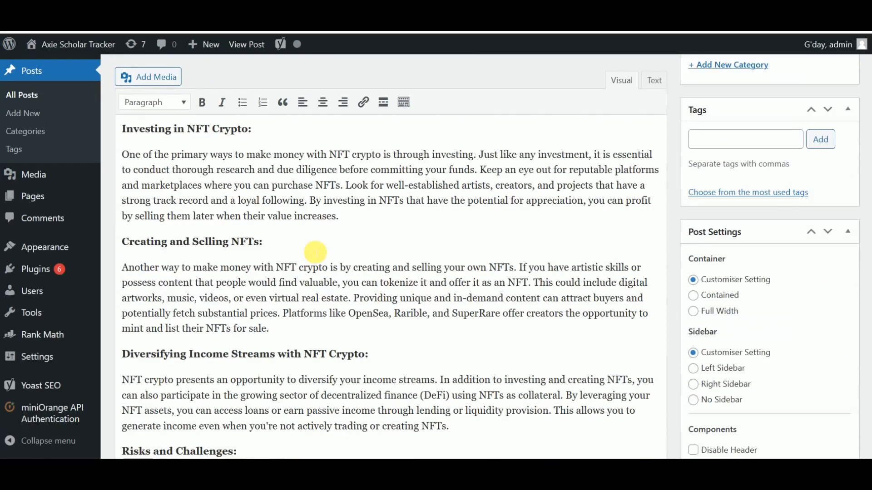
pyautogui.scroll(-3)
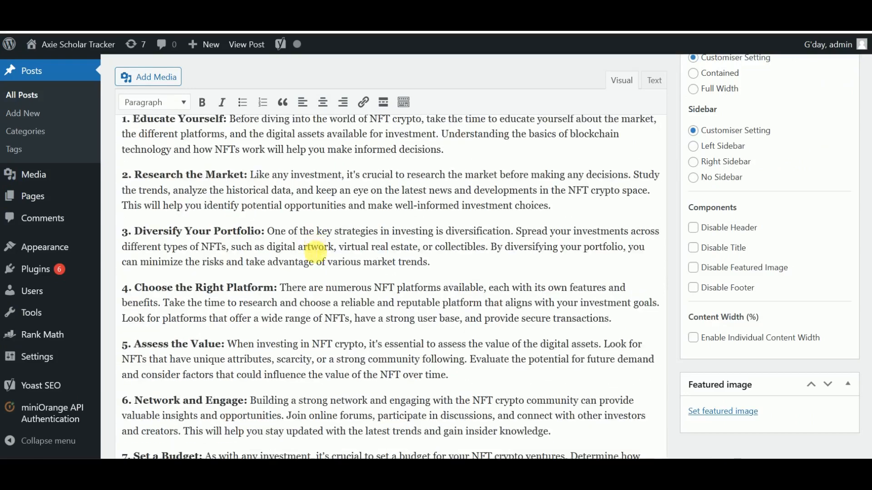
pyautogui.scroll(-3)
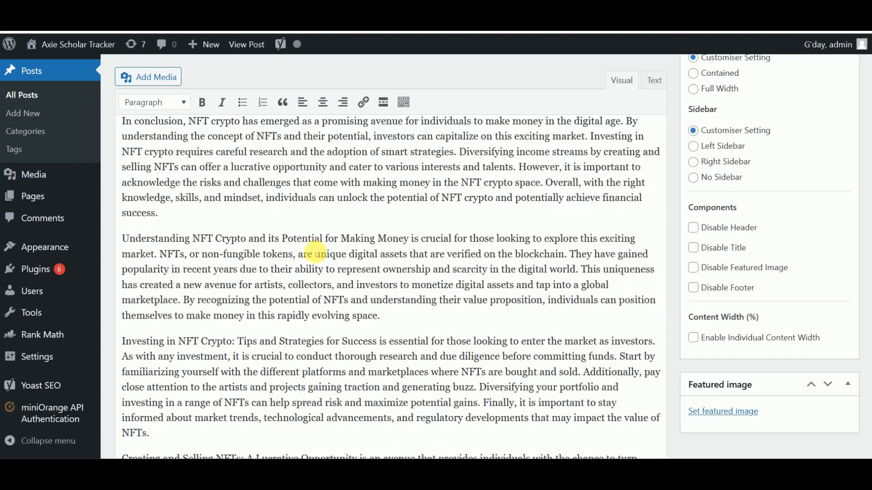
pyautogui.scroll(-3)
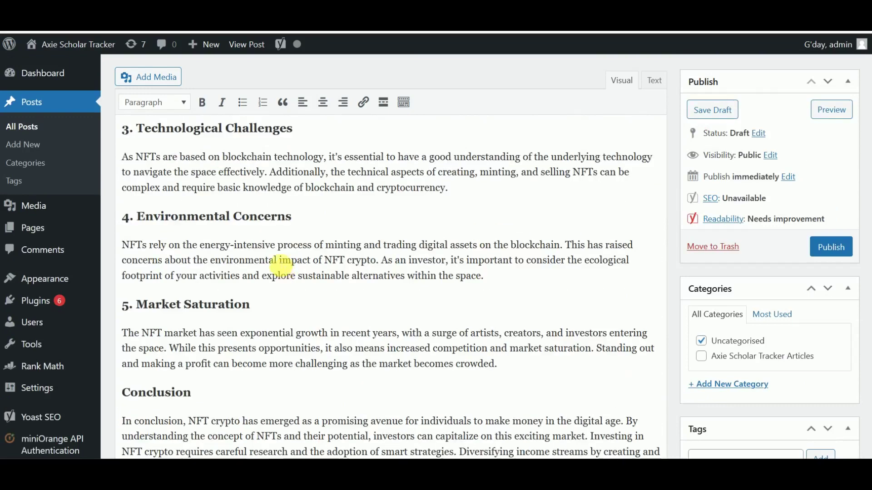
pyautogui.moveTo(273, 302)
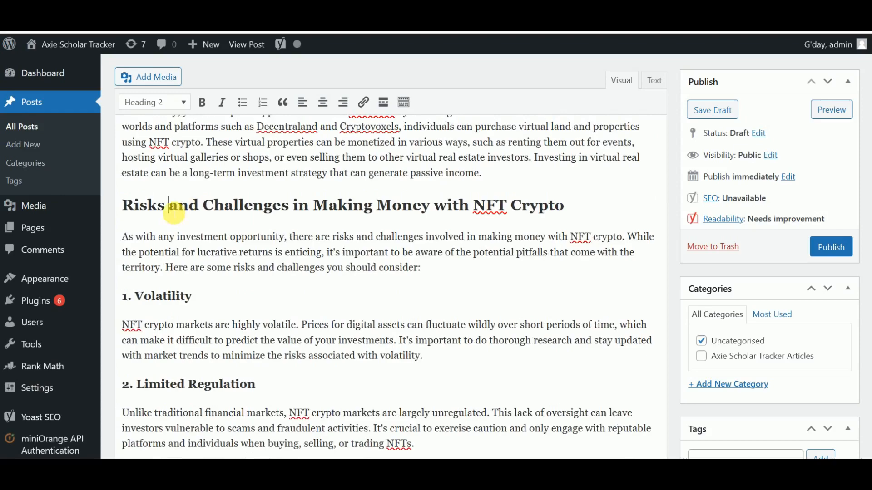
pyautogui.scroll(-3)
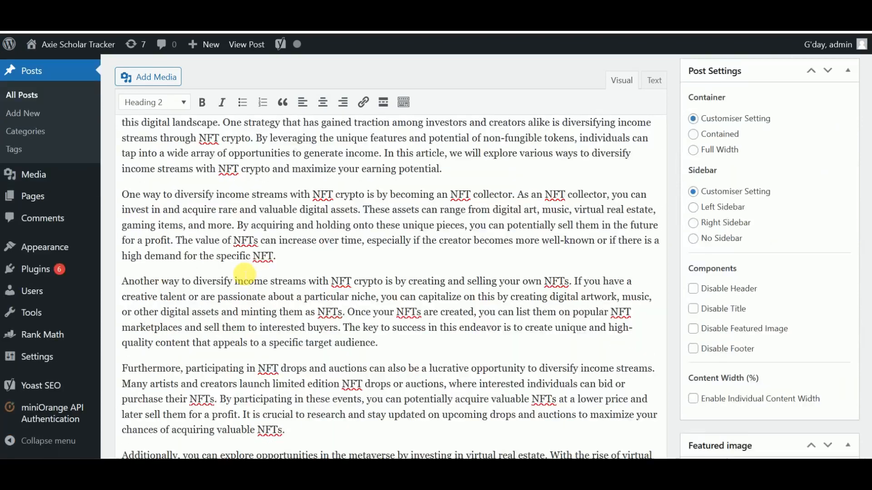
pyautogui.scroll(-3)
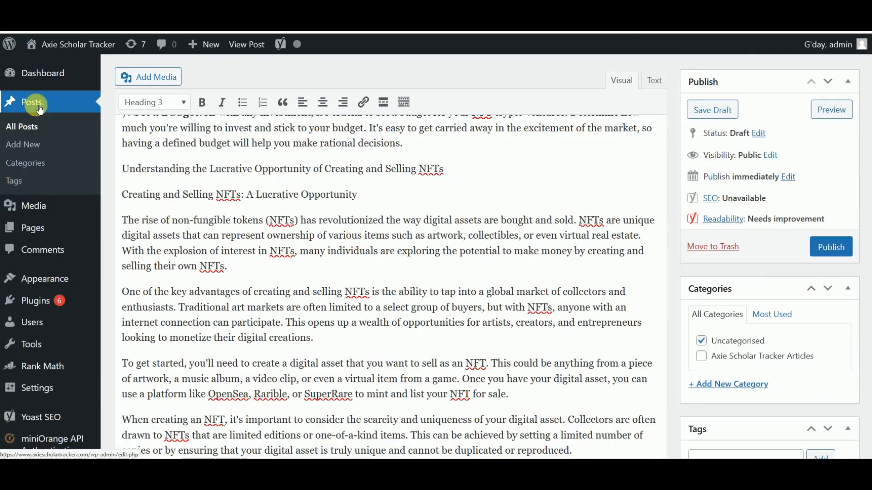
pyautogui.click(32, 101)
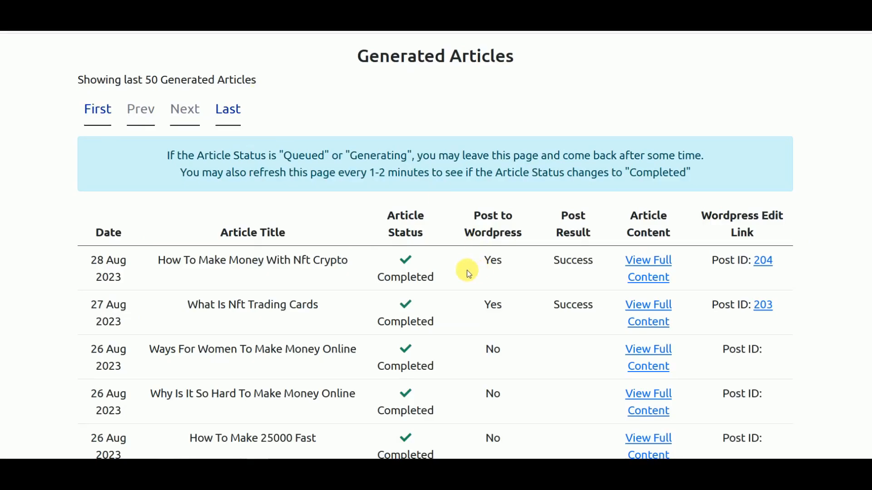
pyautogui.moveTo(648, 263)
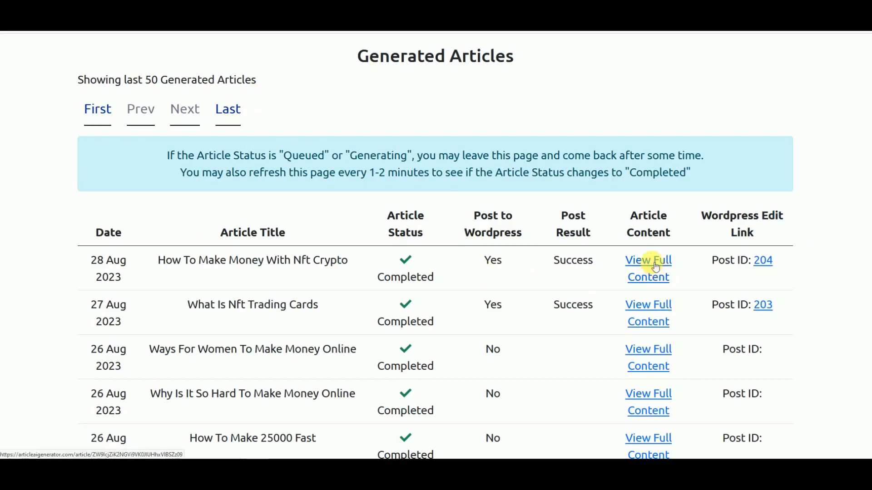
pyautogui.click(648, 268)
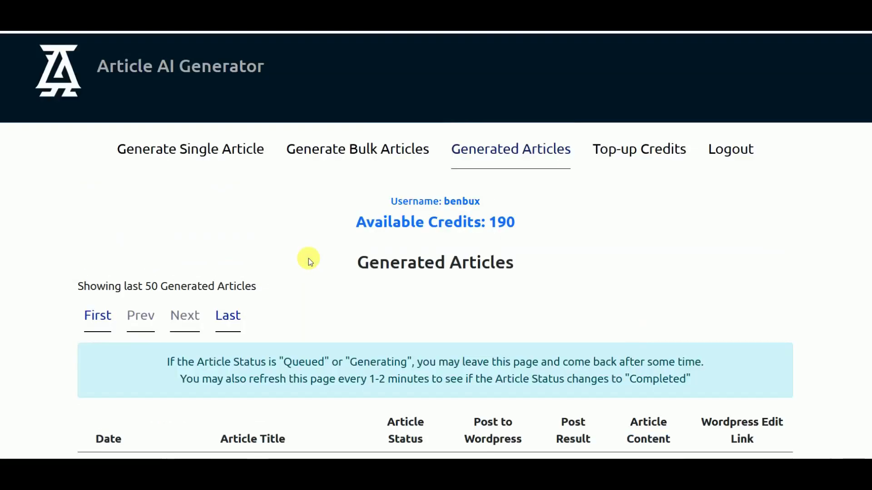
# In the bulk form with four NFT keywords, keep Medium length, post to WordPress with status PUBLISHED.
pyautogui.click(358, 149)
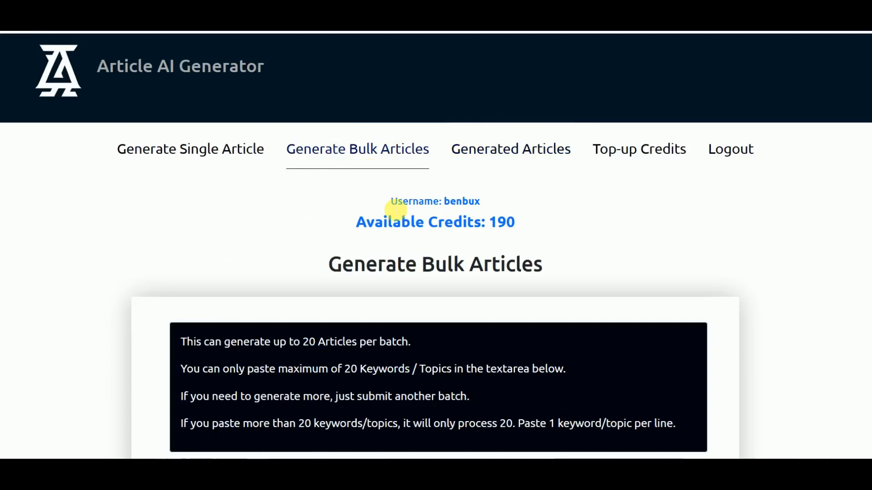
pyautogui.scroll(-3)
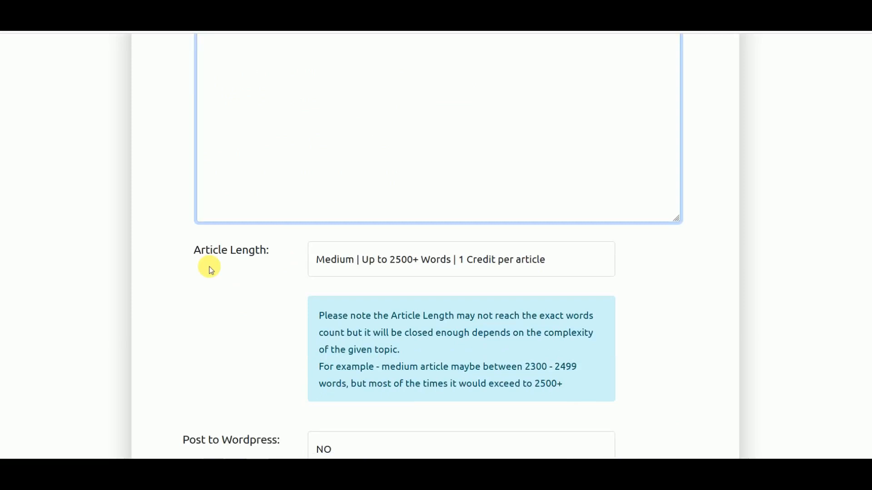
pyautogui.click(460, 260)
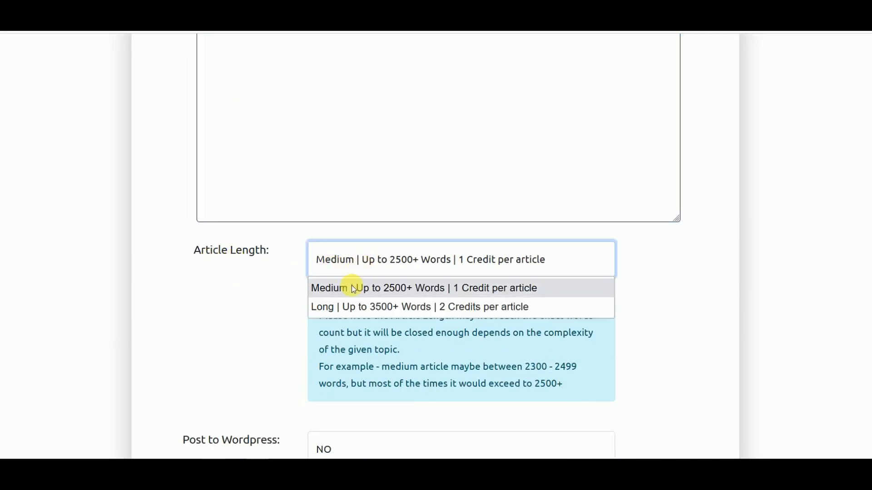
pyautogui.click(421, 307)
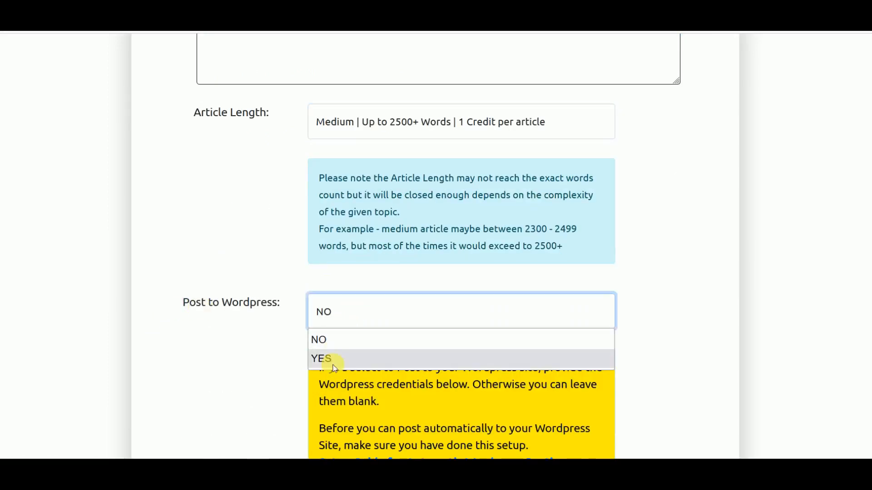
pyautogui.click(321, 358)
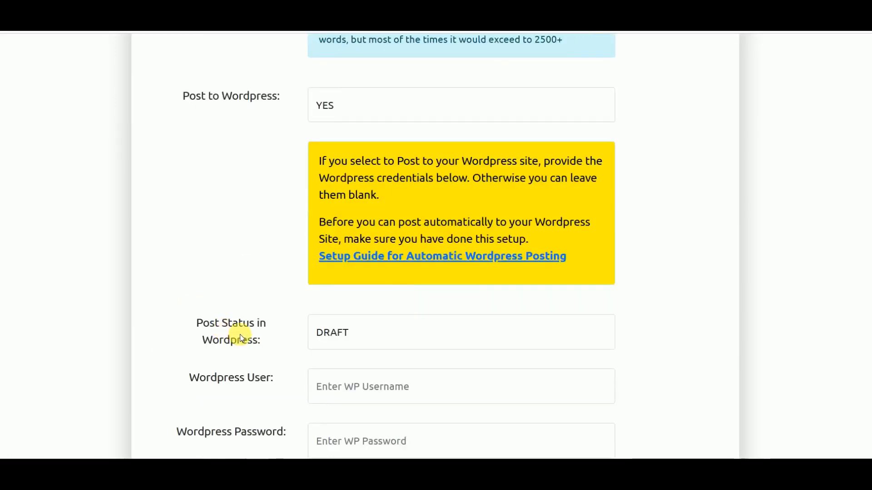
pyautogui.click(460, 332)
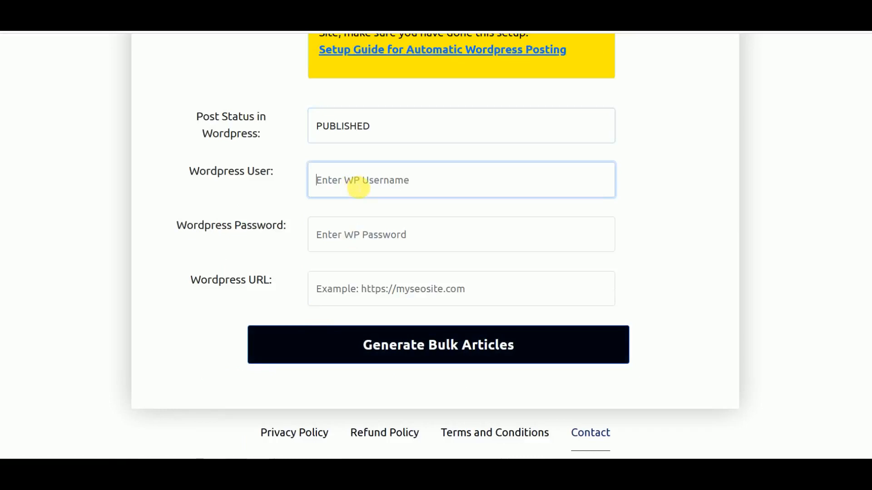
# Fill WordPress user johndeer, password and axiescholartracker URL, then start generating the four bulk articles.
pyautogui.write('johnd')
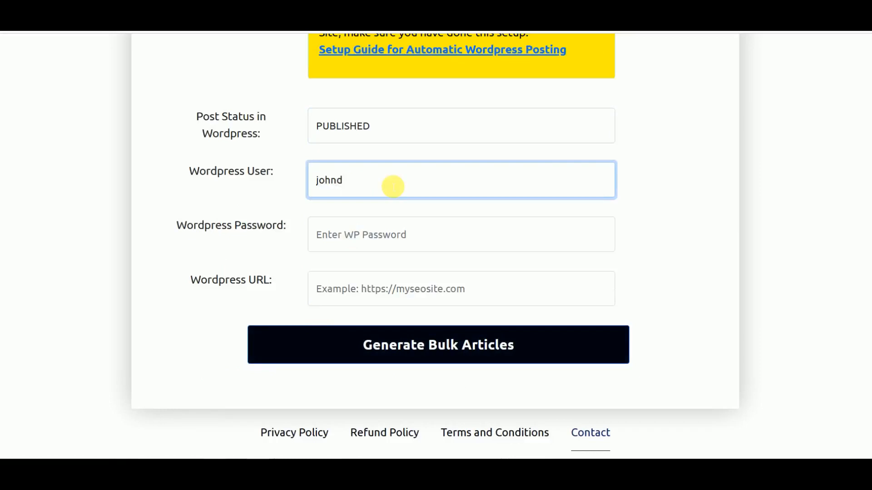
pyautogui.click(461, 235)
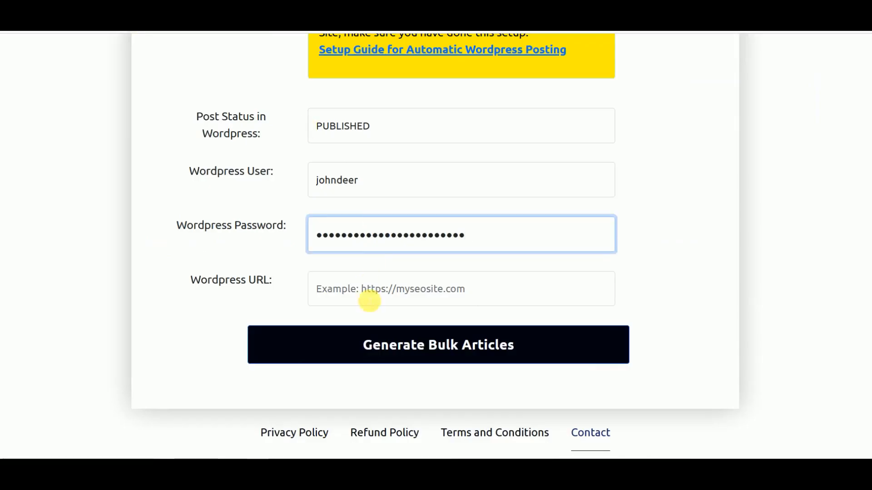
pyautogui.write('https://www.axiescholartracker.com')
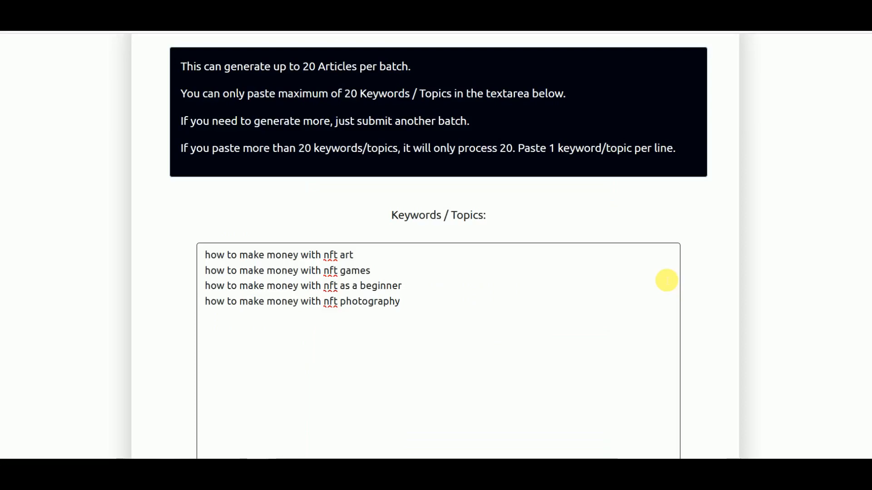
pyautogui.scroll(-3)
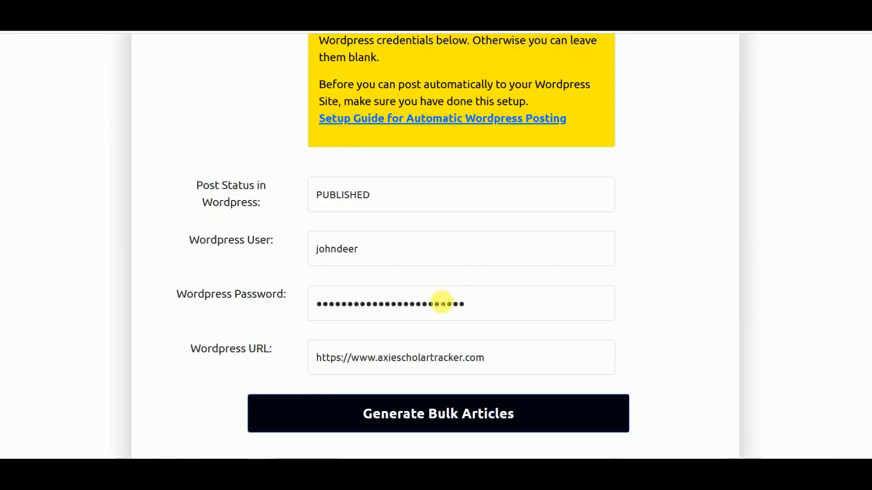
pyautogui.click(439, 414)
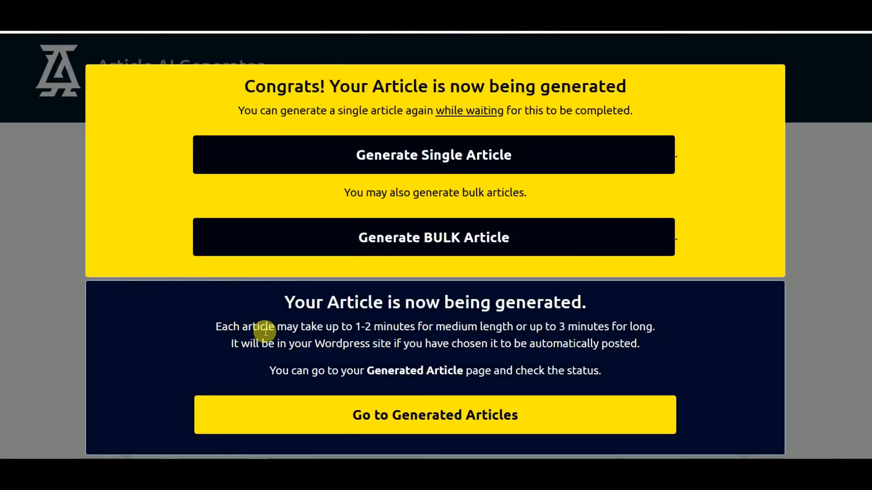
# Review the Generated Articles list until all four NFT articles show Completed and posted.
pyautogui.click(434, 415)
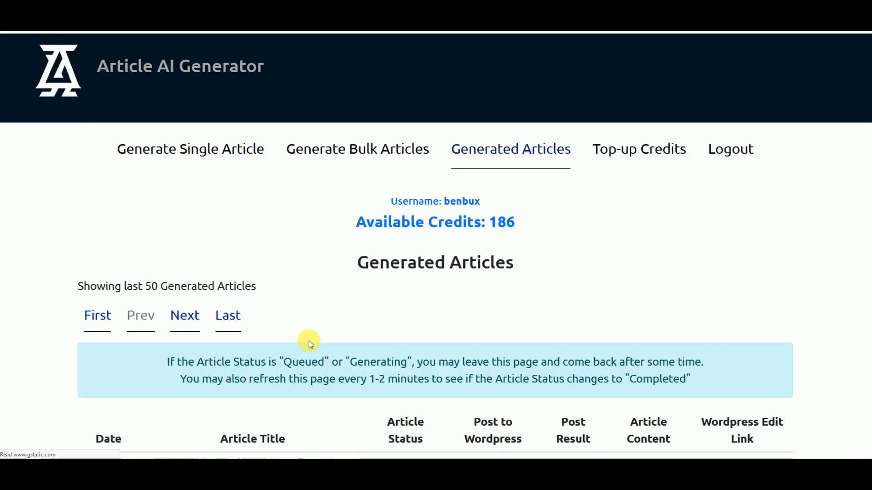
pyautogui.scroll(-3)
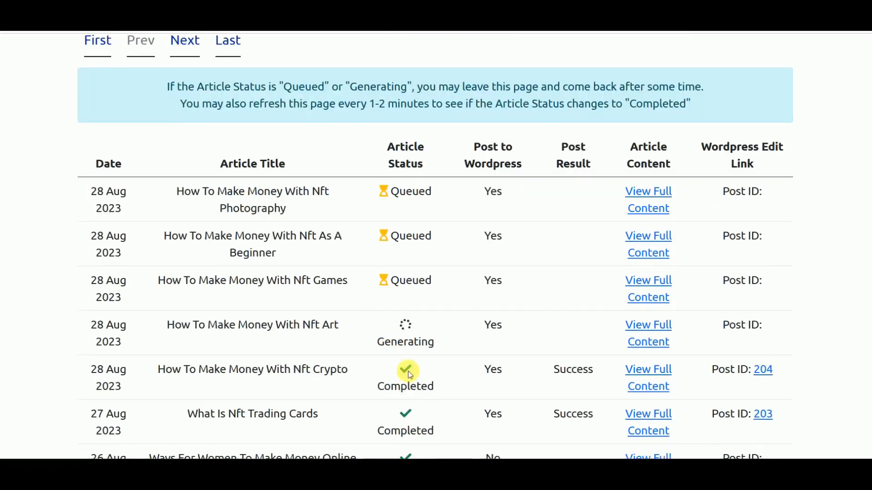
pyautogui.moveTo(400, 291)
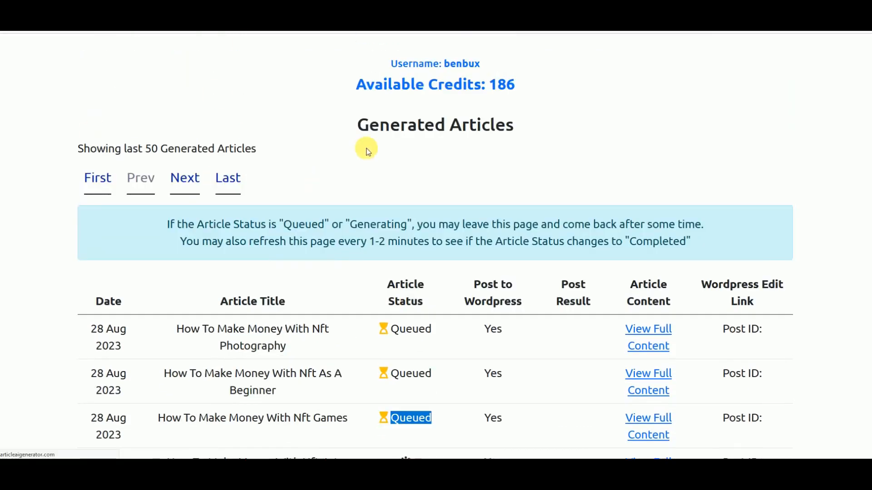
pyautogui.scroll(-3)
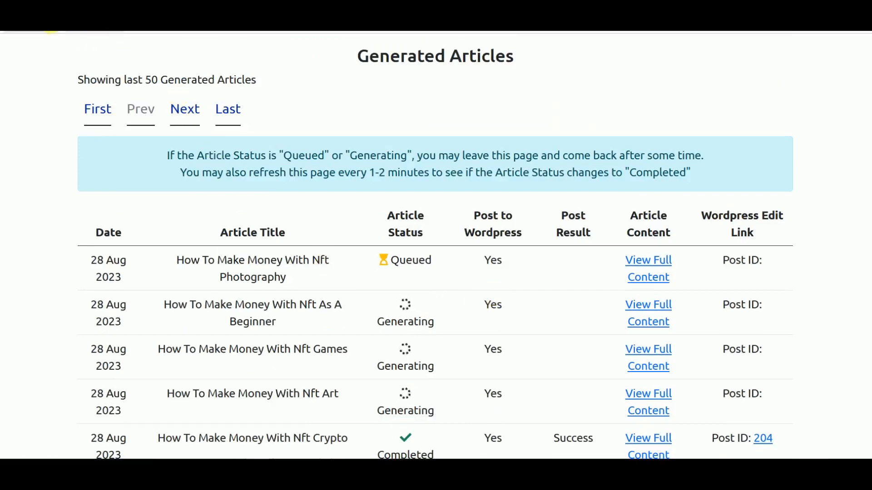
pyautogui.moveTo(218, 161)
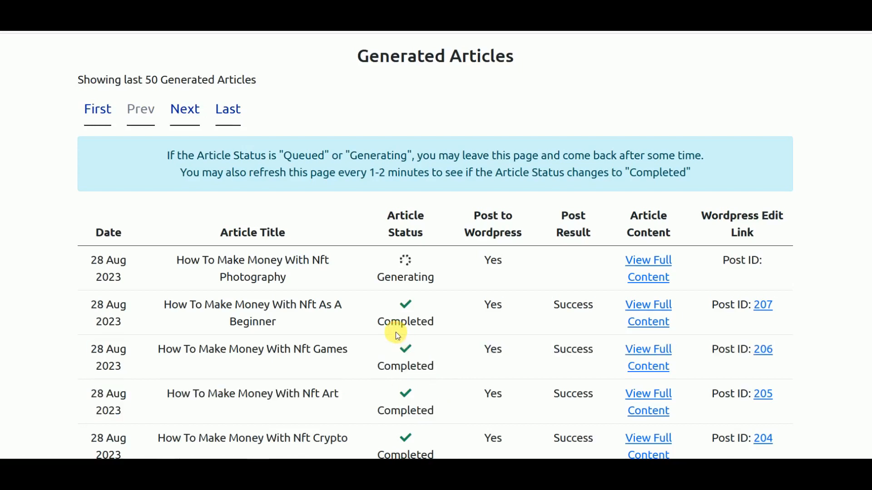
pyautogui.doubleClick(405, 321)
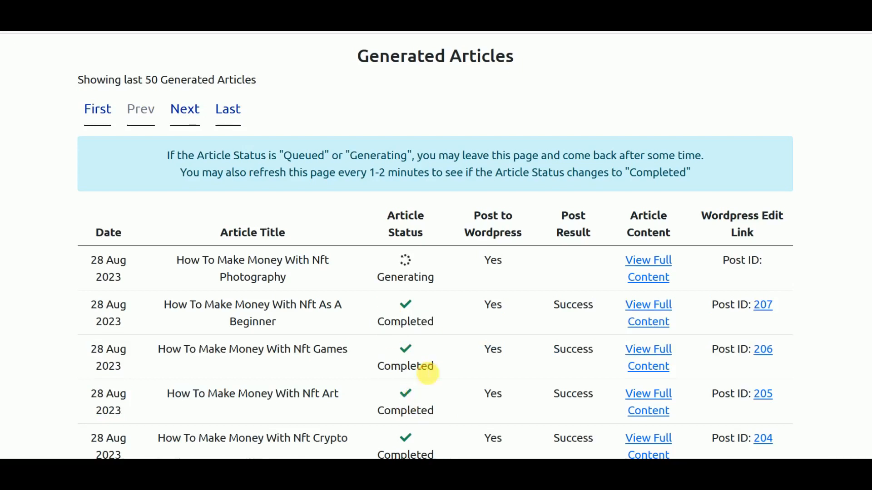
pyautogui.doubleClick(405, 366)
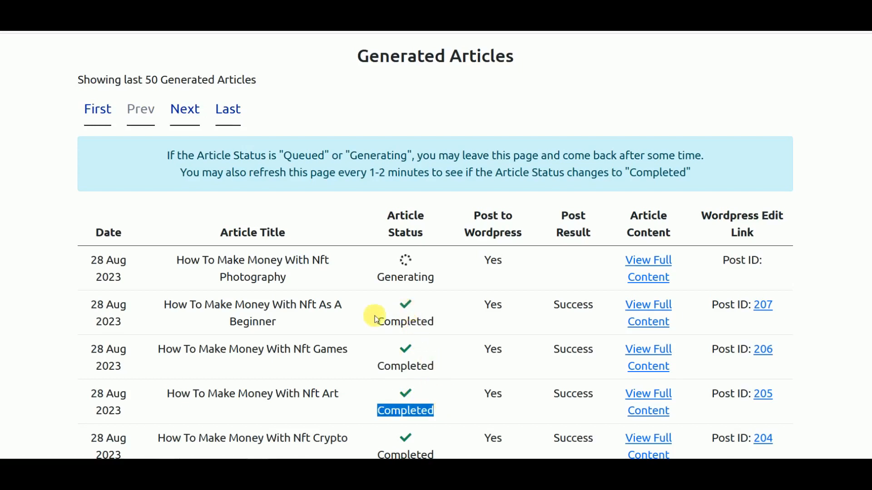
pyautogui.moveTo(405, 411); pyautogui.dragTo(395, 305)
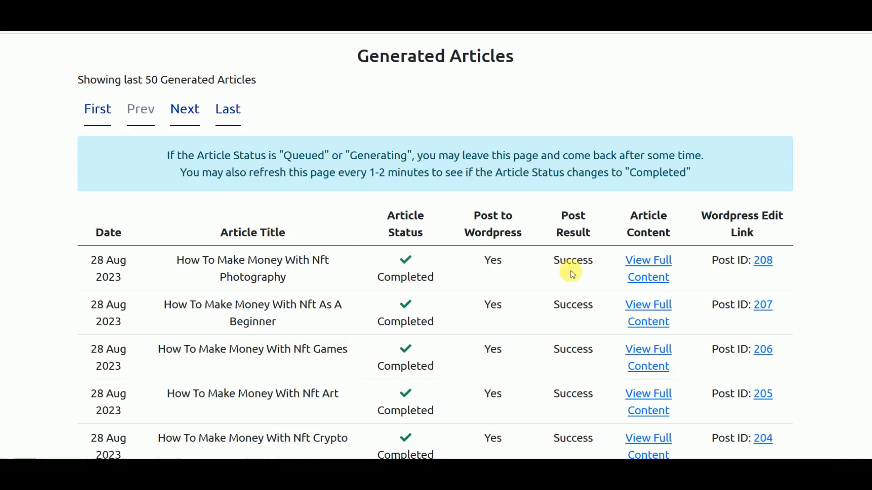
pyautogui.moveTo(550, 366)
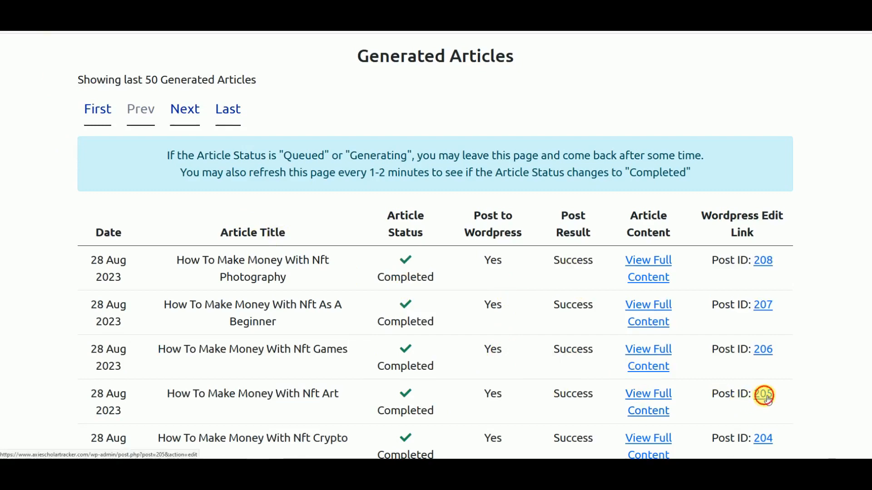
# Open the NFT Art post (ID 205) in the WordPress editor.
pyautogui.click(763, 393)
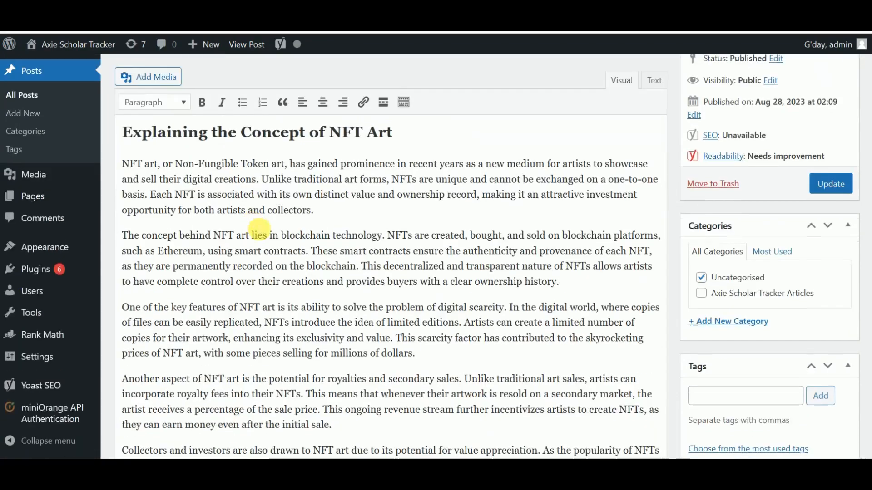
pyautogui.scroll(-3)
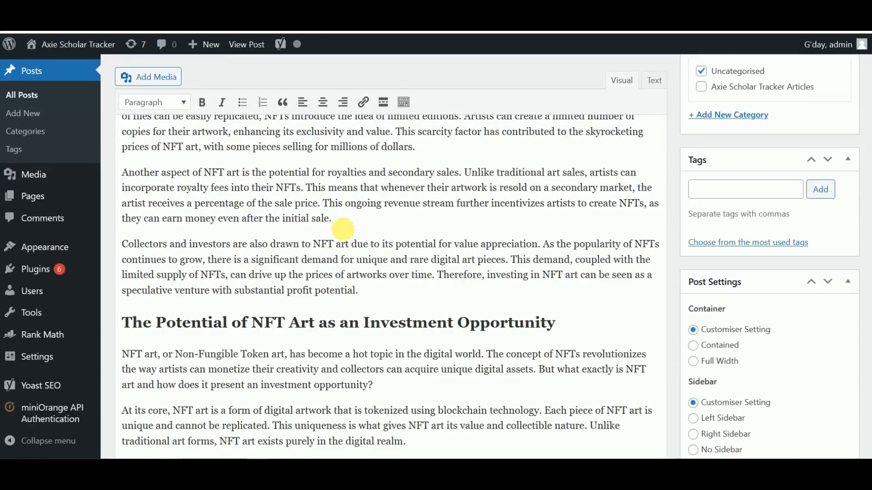
pyautogui.scroll(-3)
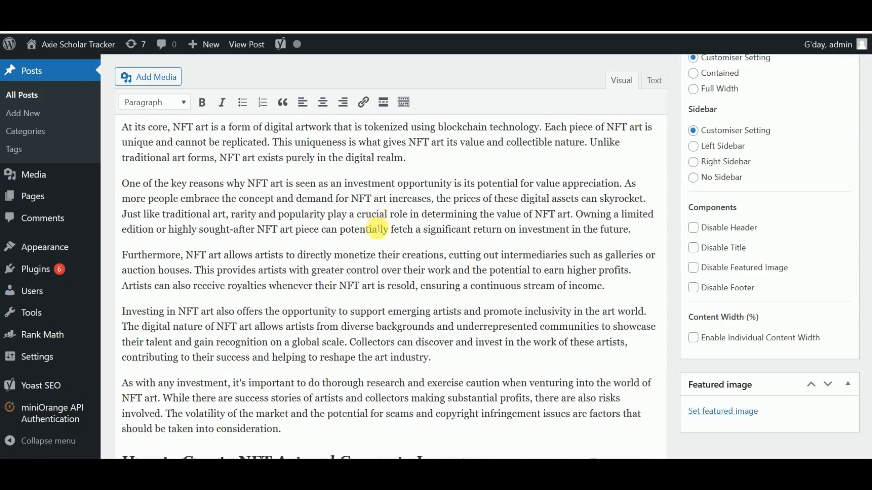
pyautogui.scroll(-3)
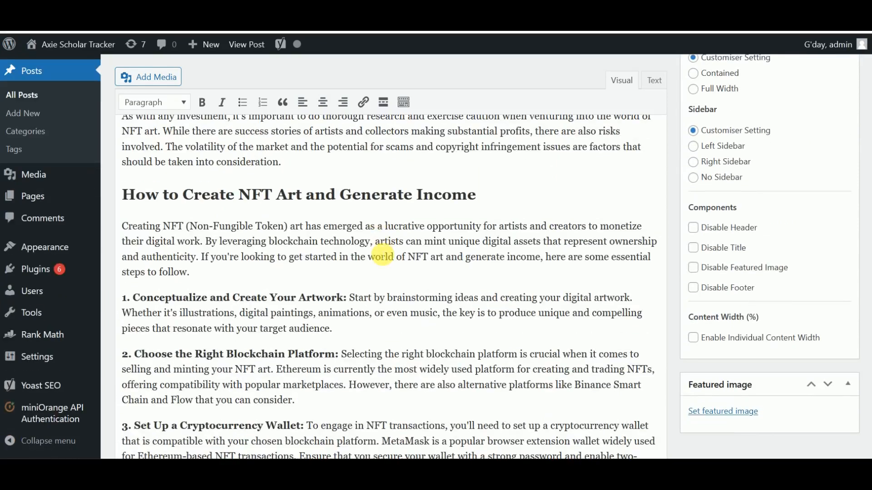
pyautogui.scroll(-3)
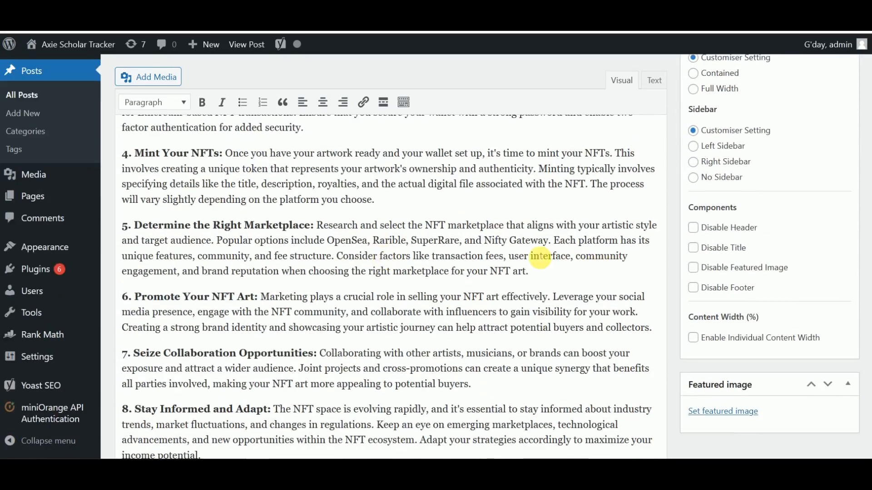
pyautogui.scroll(-3)
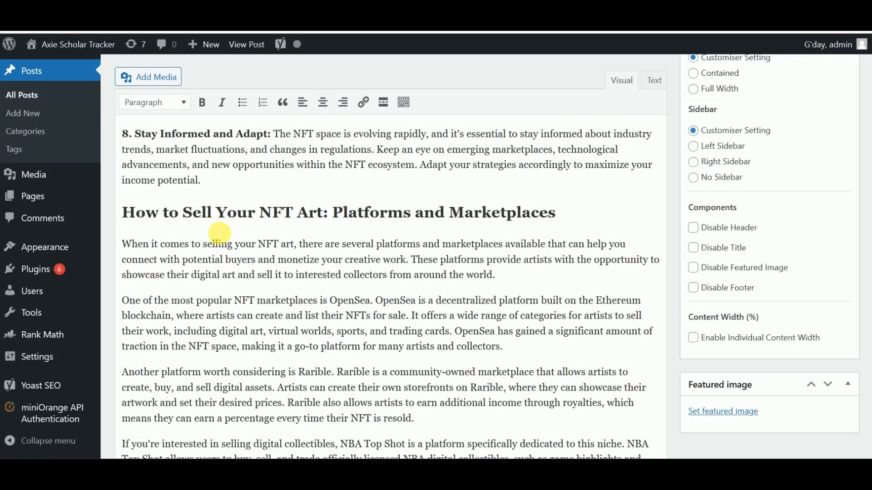
pyautogui.moveTo(231, 225)
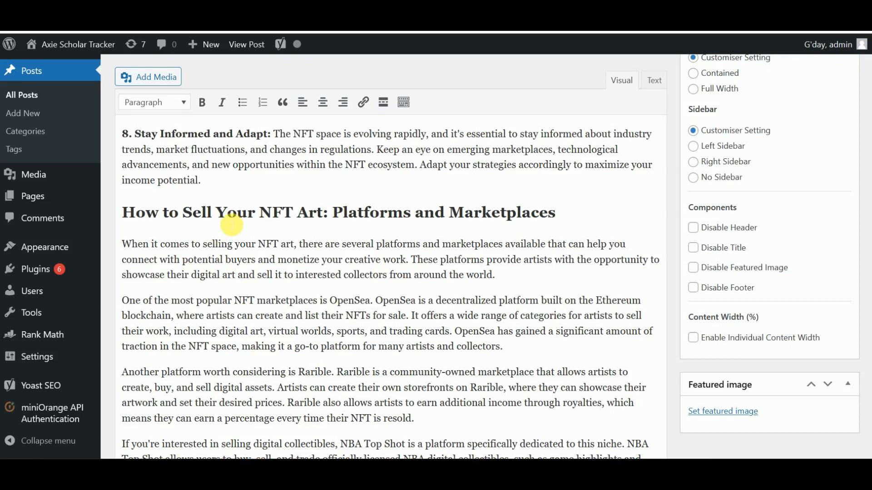
pyautogui.moveTo(220, 225)
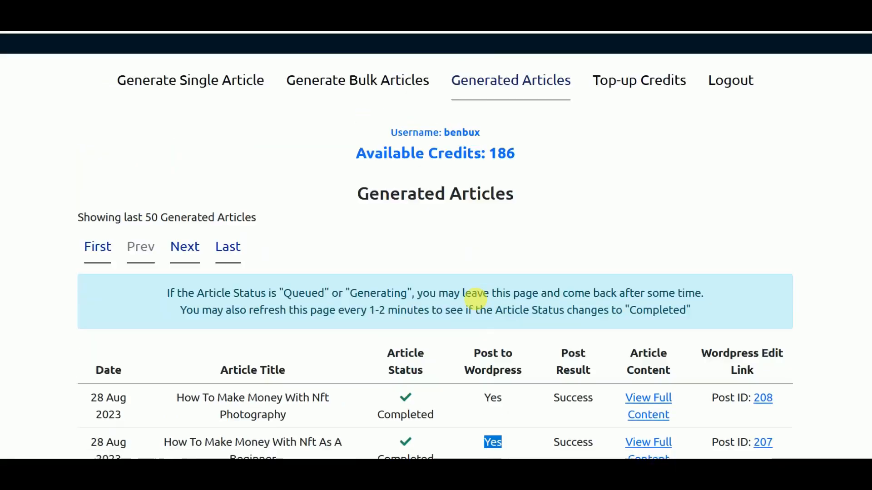
# Scroll the Generated Articles table confirming every NFT article posted, then return to WordPress.
pyautogui.scroll(-3)
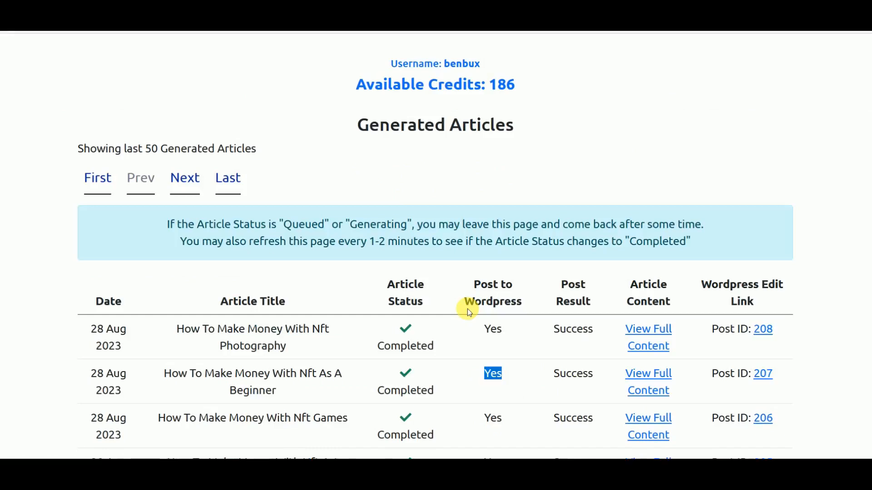
pyautogui.moveTo(451, 322)
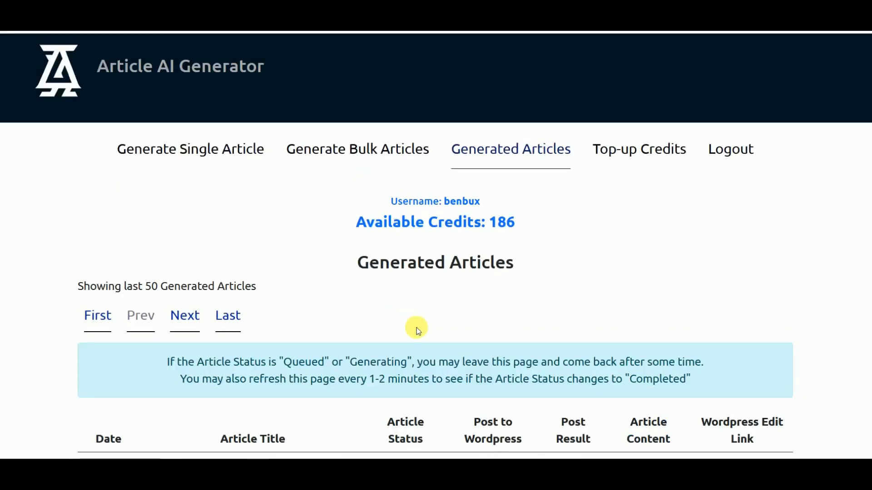
pyautogui.scroll(-3)
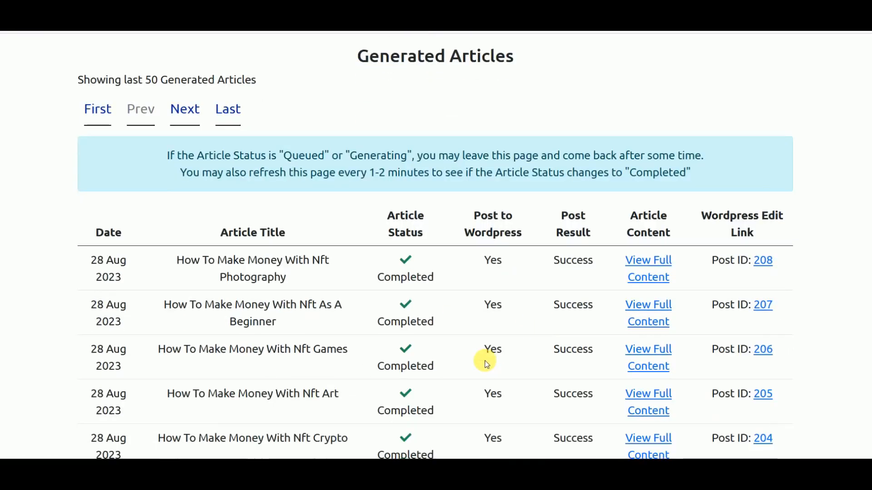
pyautogui.moveTo(750, 365)
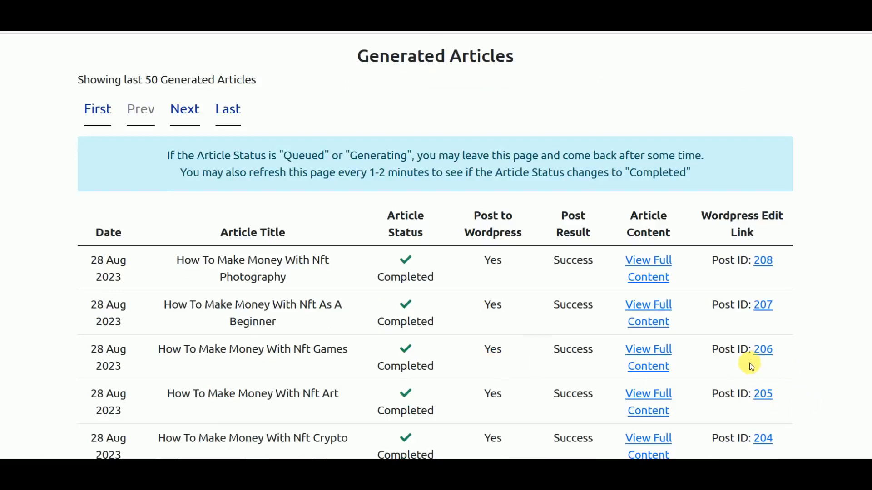
pyautogui.click(762, 349)
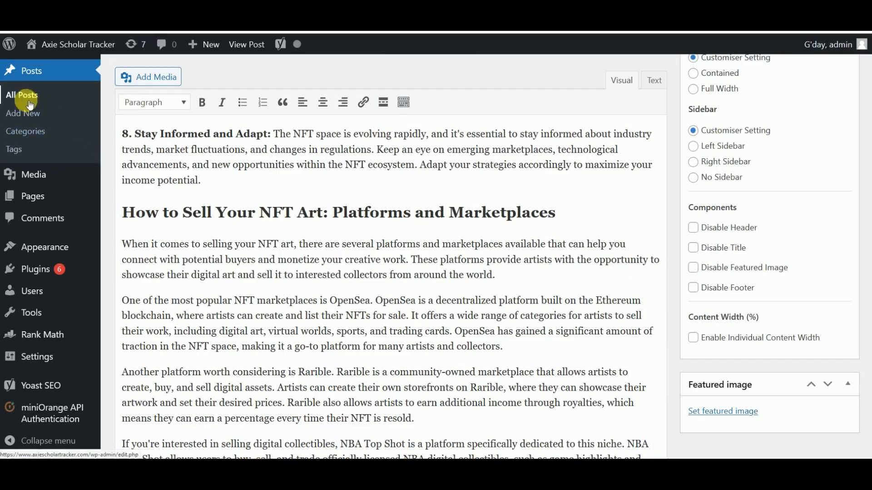
# Review All Posts showing four published NFT articles by johndeer plus two drafts.
pyautogui.click(22, 95)
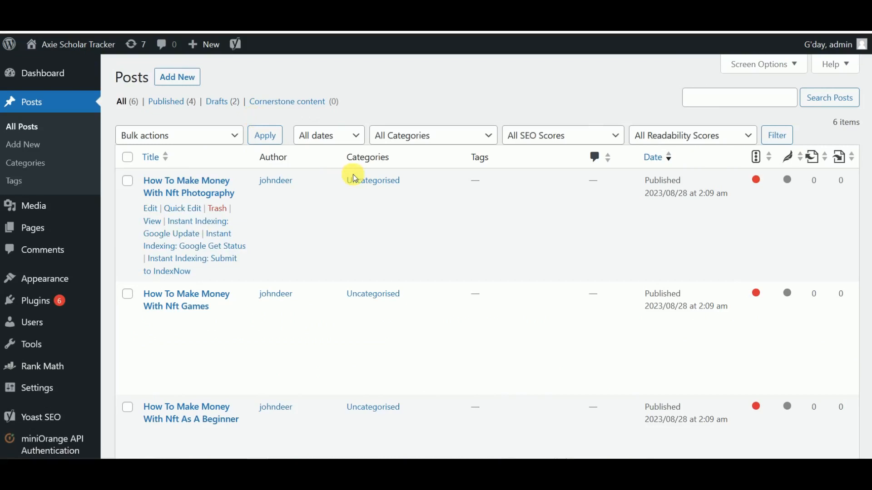
pyautogui.scroll(-3)
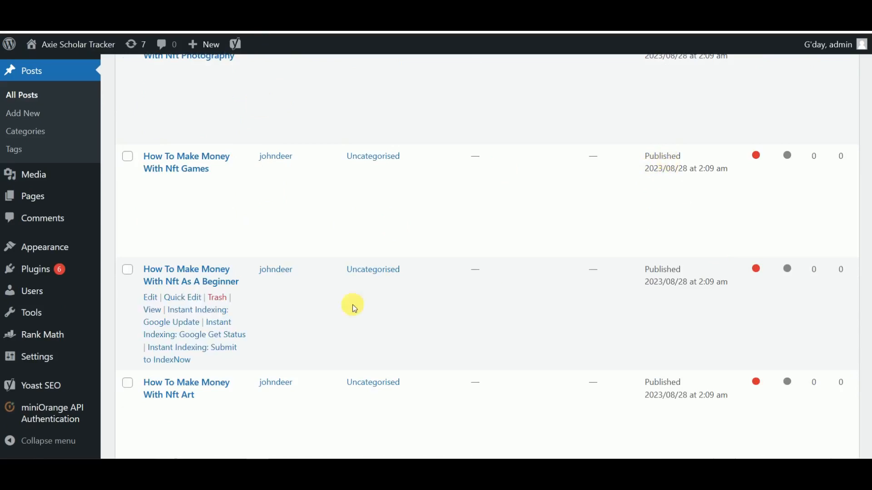
pyautogui.scroll(-3)
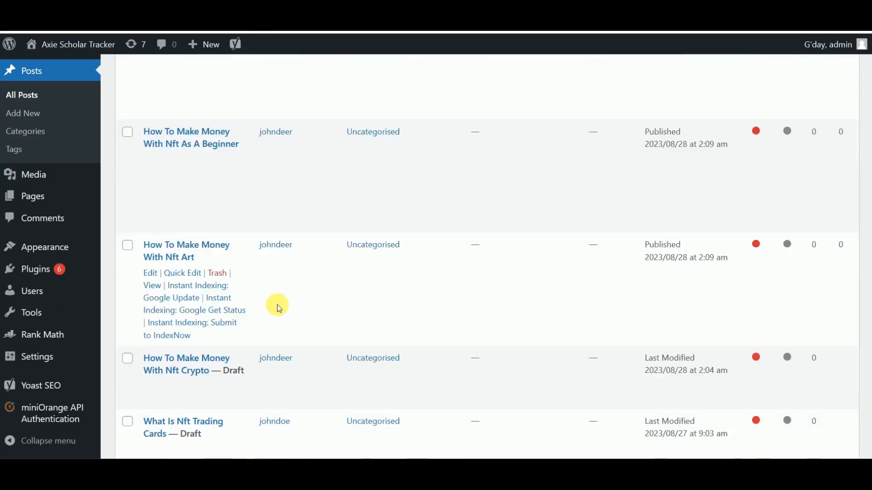
pyautogui.moveTo(410, 241)
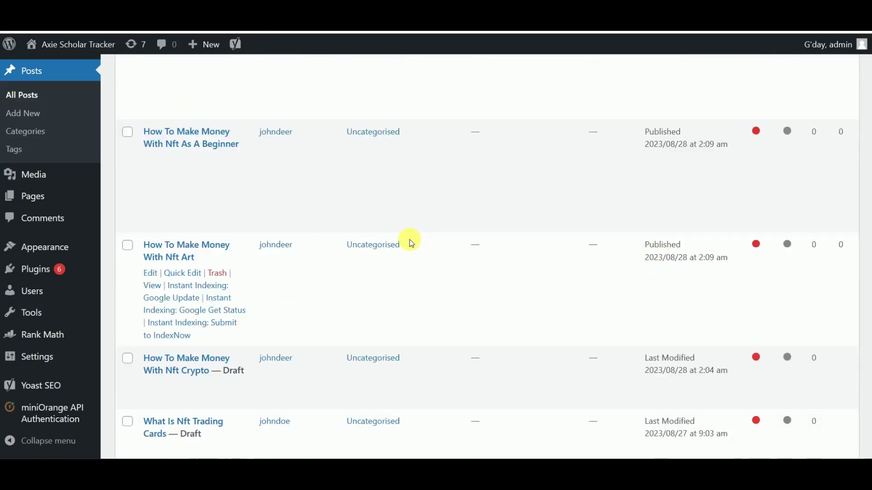
pyautogui.moveTo(287, 239)
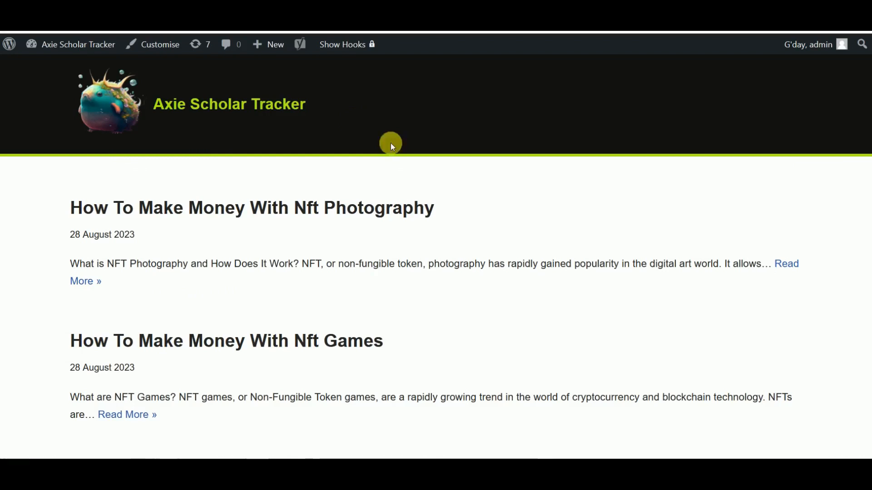
# Read through the live 'How To Make Money With Nft Games' post's sections on earning money.
pyautogui.scroll(-3)
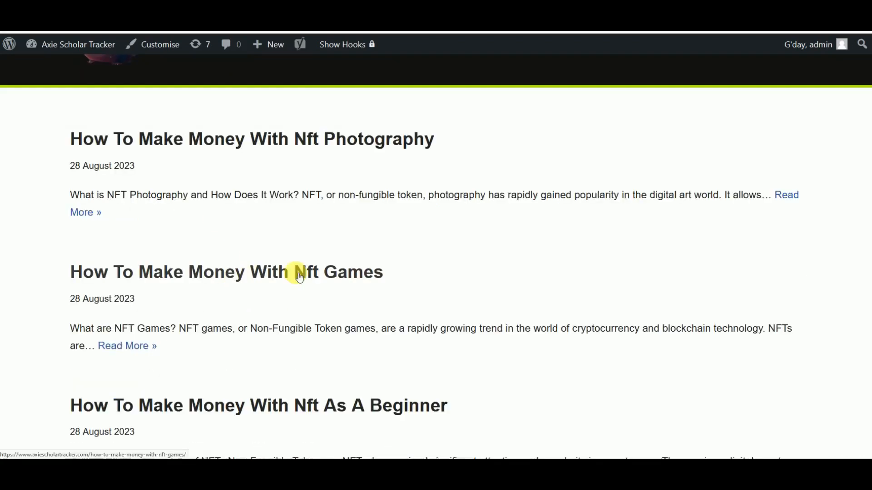
pyautogui.click(301, 272)
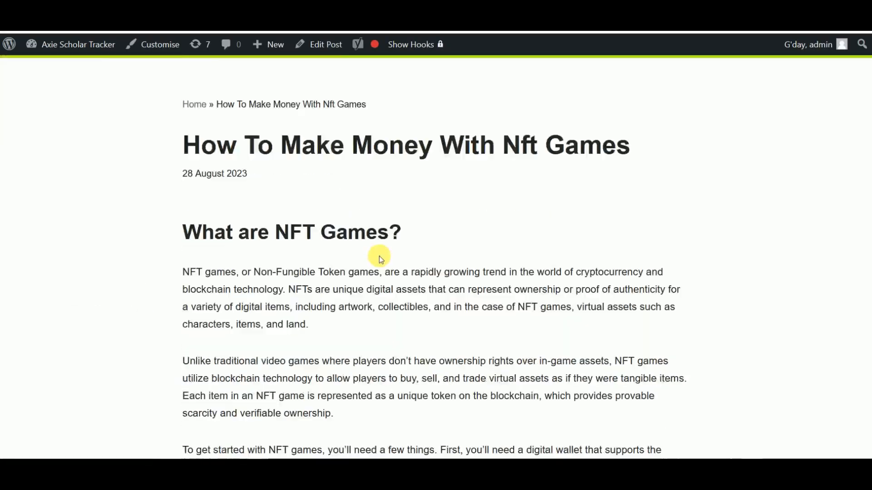
pyautogui.scroll(-3)
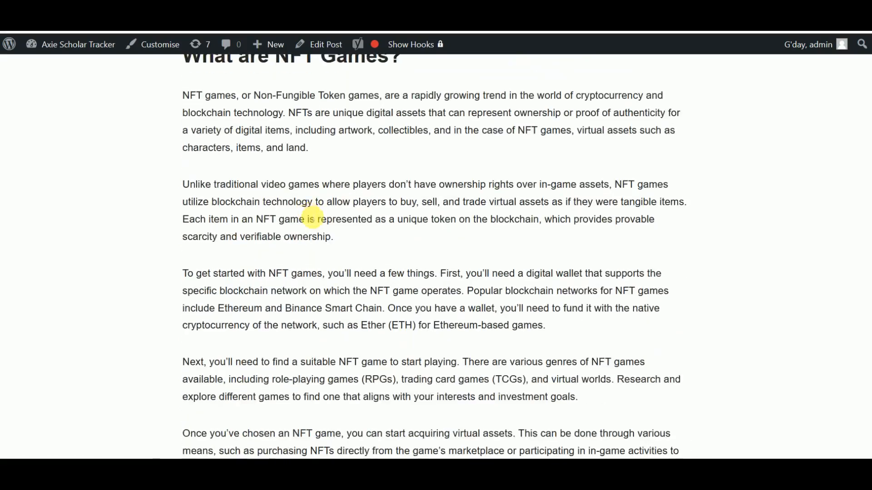
pyautogui.scroll(-3)
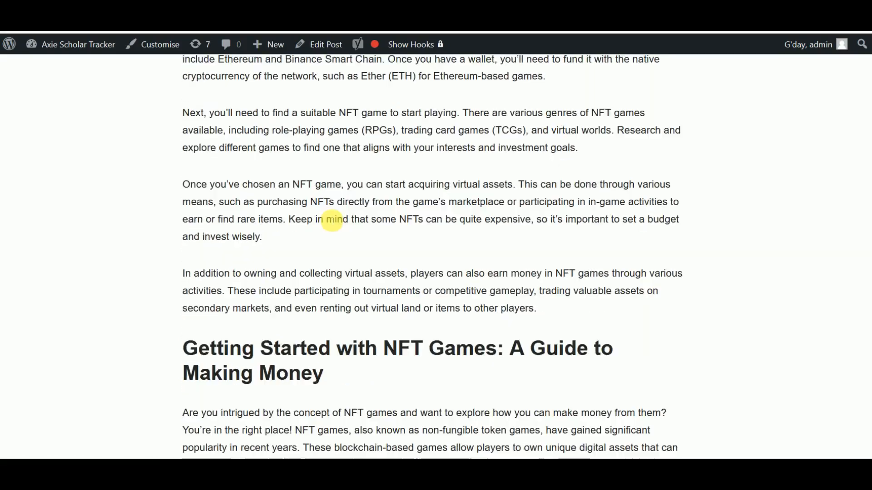
pyautogui.scroll(-3)
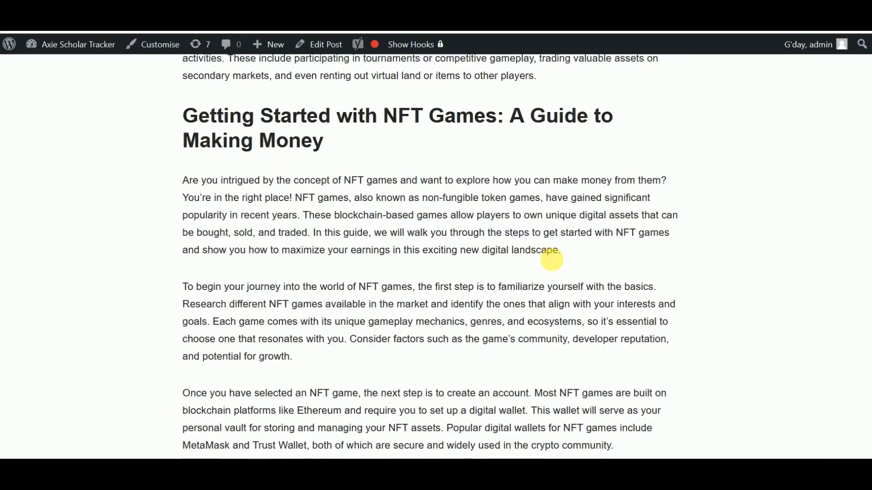
pyautogui.scroll(-3)
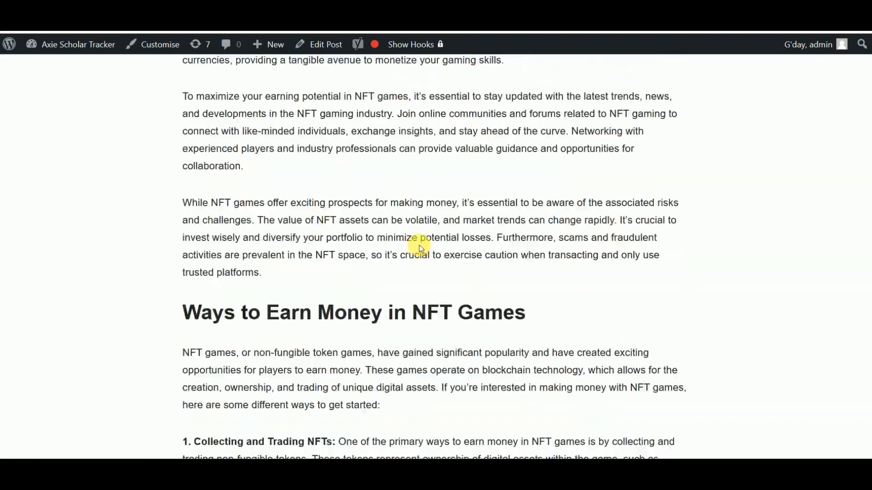
pyautogui.scroll(-3)
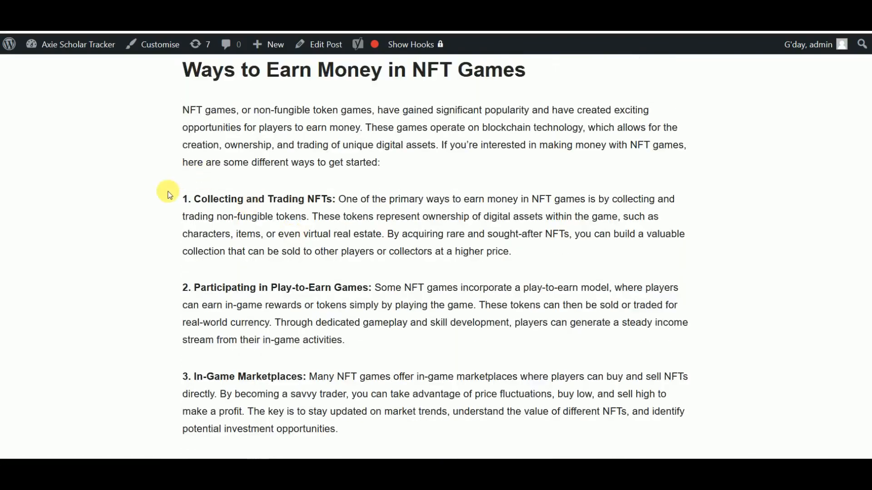
pyautogui.scroll(-3)
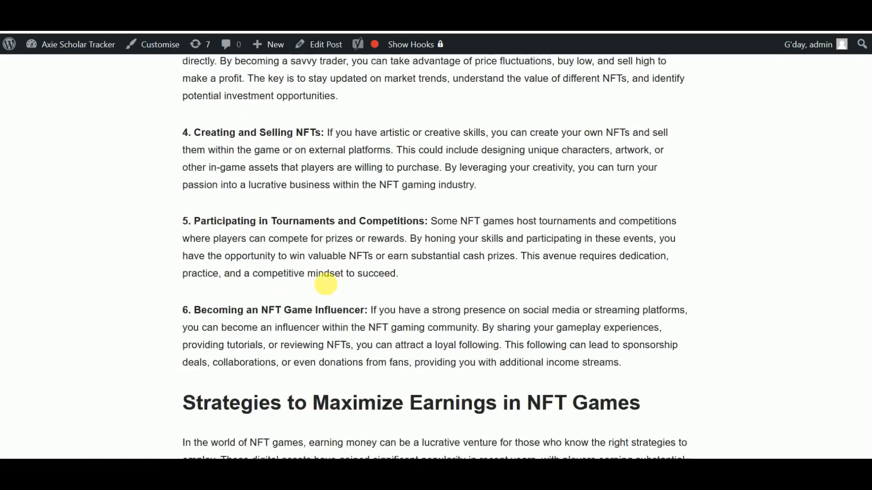
pyautogui.scroll(-3)
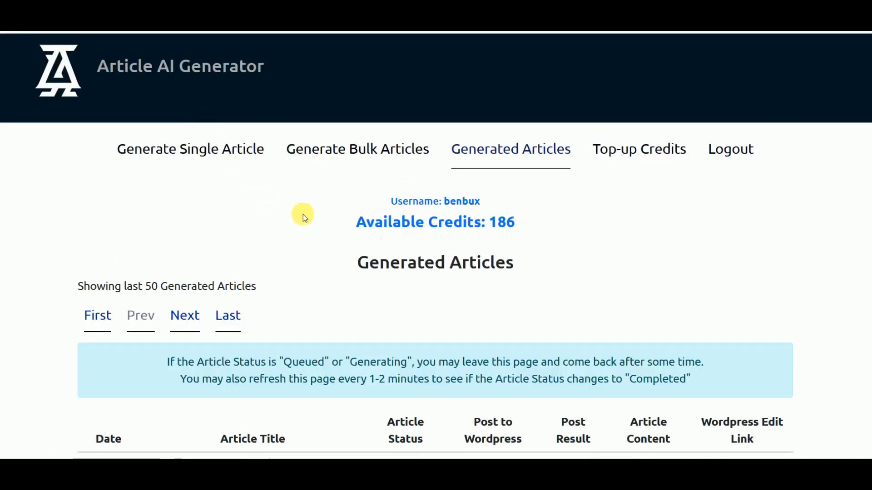
pyautogui.moveTo(307, 217)
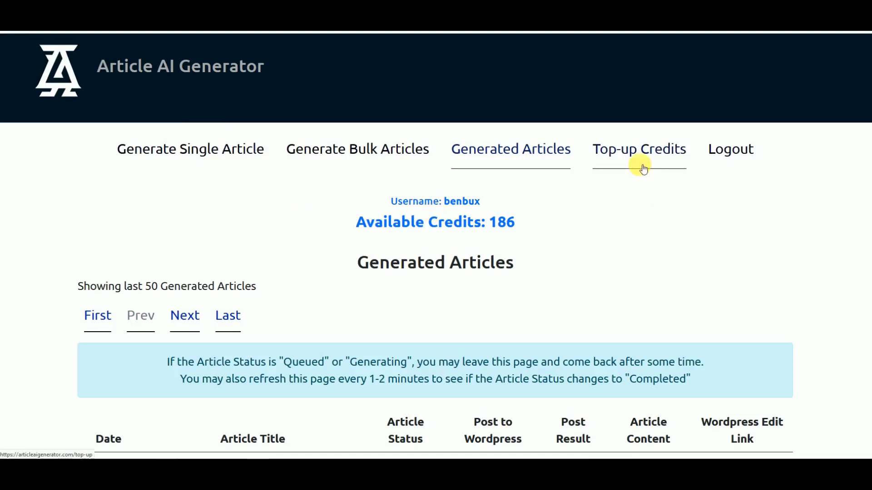
# Show the Top-up Credits plans, highlighting the 25-credit plan's 25 articles and 2500-word length.
pyautogui.click(639, 149)
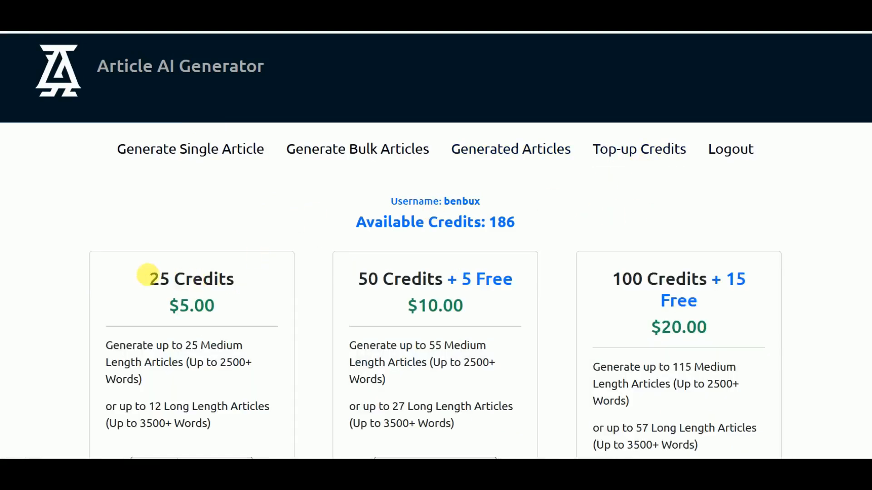
pyautogui.doubleClick(191, 305)
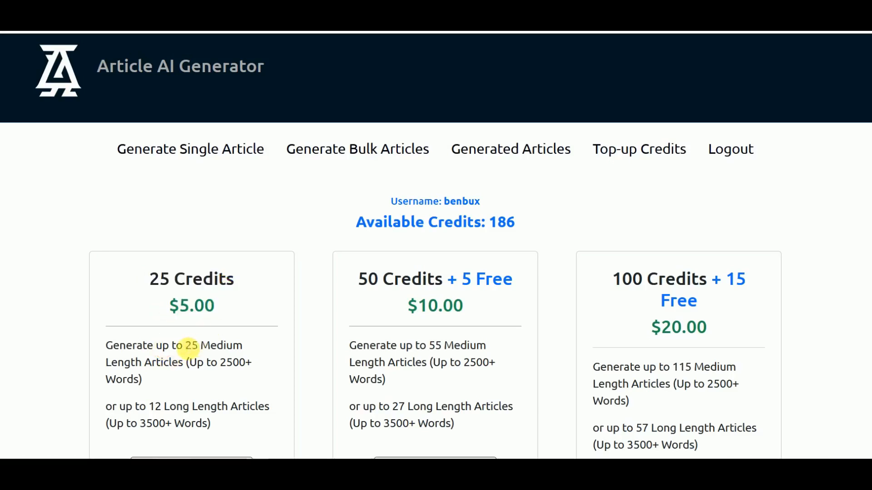
pyautogui.doubleClick(191, 345)
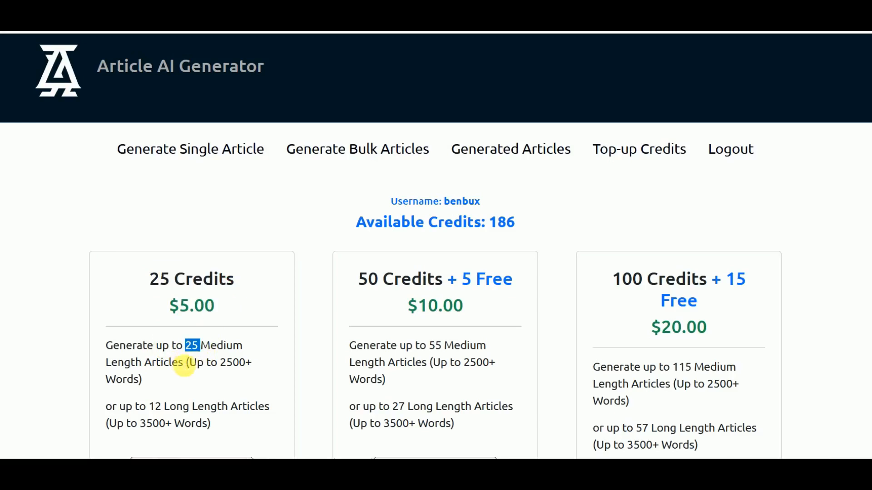
pyautogui.doubleClick(233, 362)
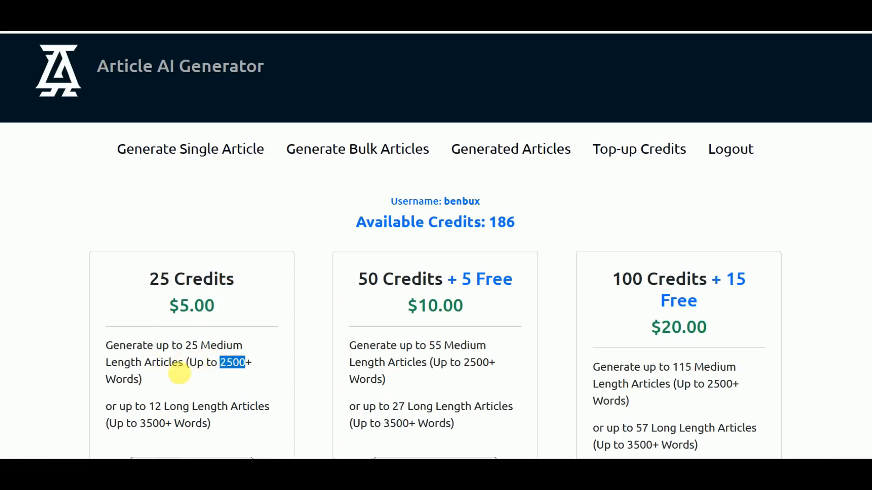
# Highlight the 50-credit plan's 55 medium articles and 50 credits figures.
pyautogui.scroll(-3)
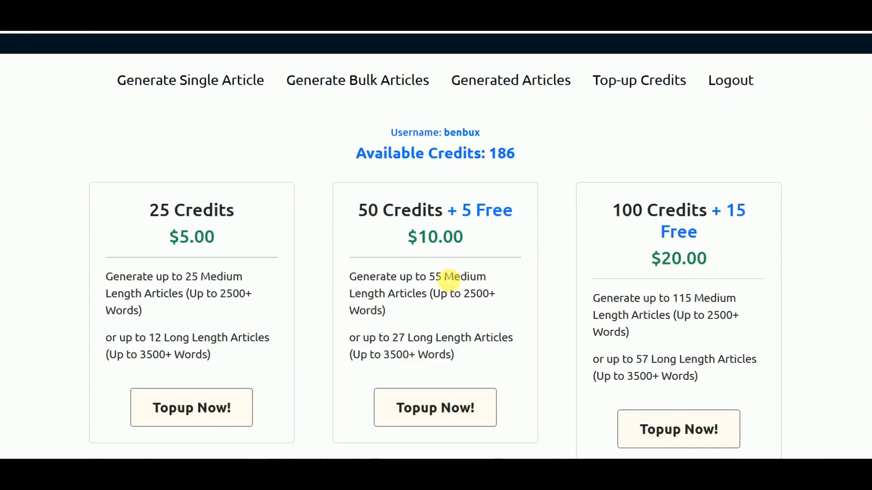
pyautogui.doubleClick(368, 211)
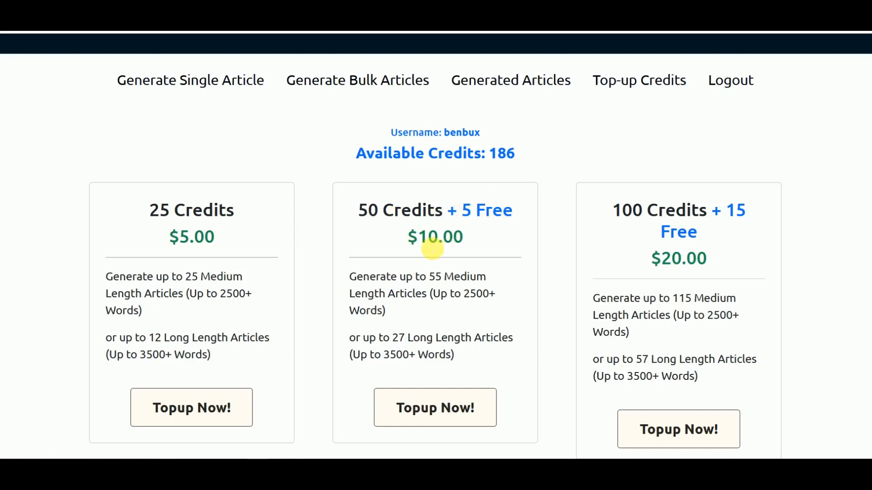
pyautogui.moveTo(439, 283)
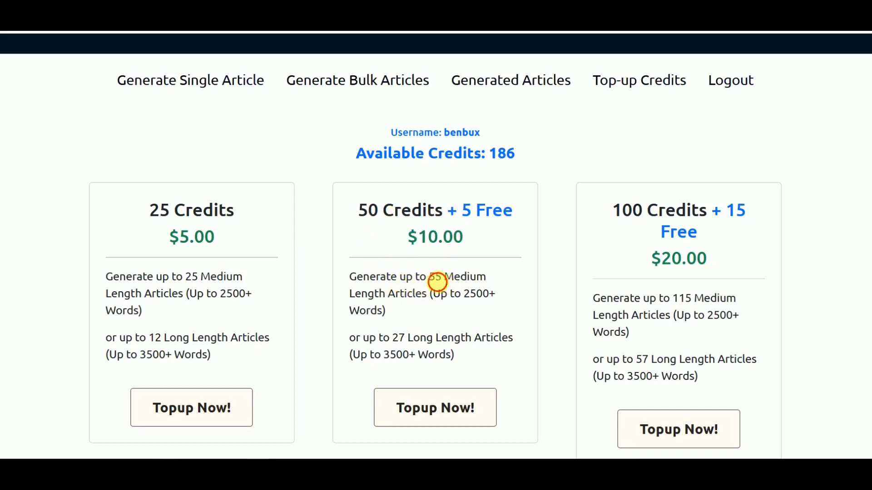
pyautogui.doubleClick(436, 276)
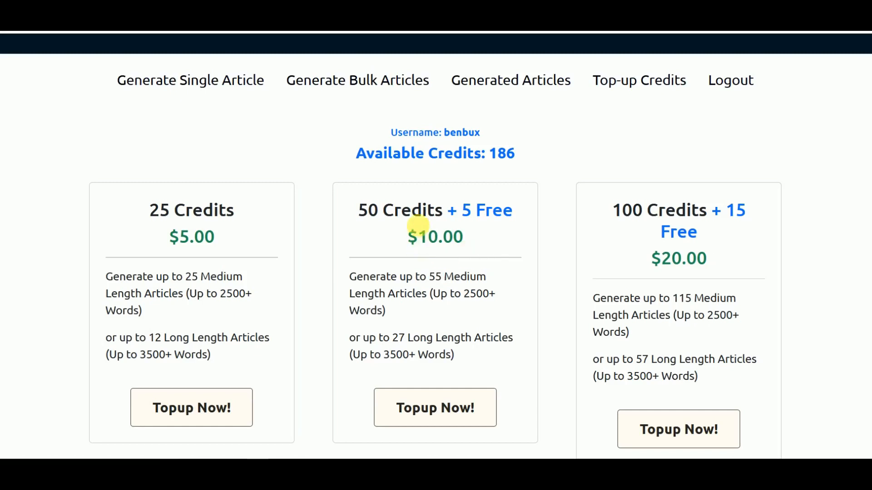
pyautogui.moveTo(391, 241)
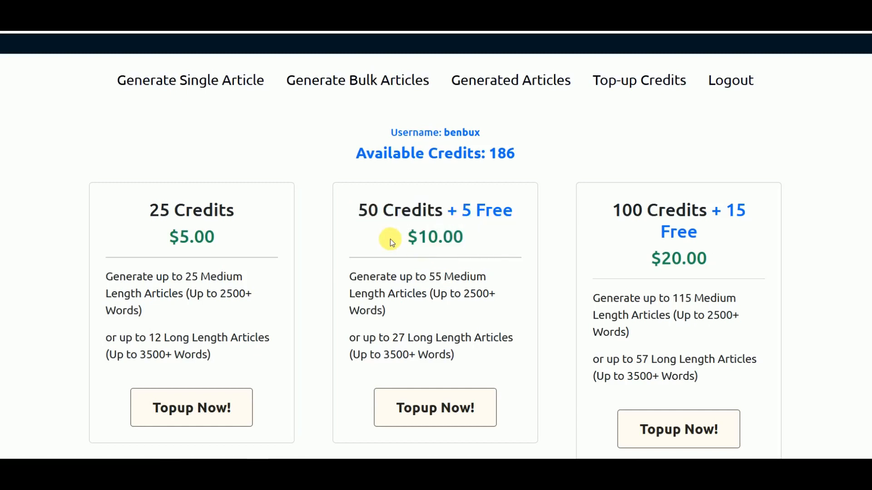
pyautogui.doubleClick(368, 210)
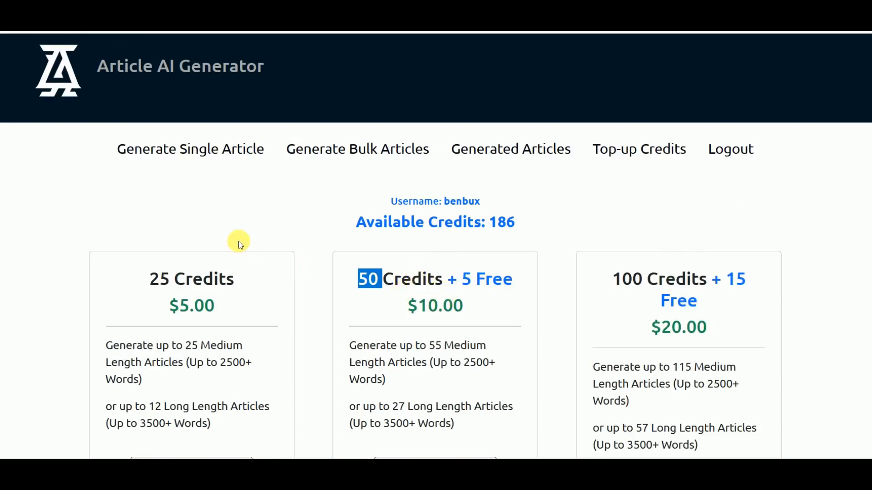
pyautogui.moveTo(191, 108)
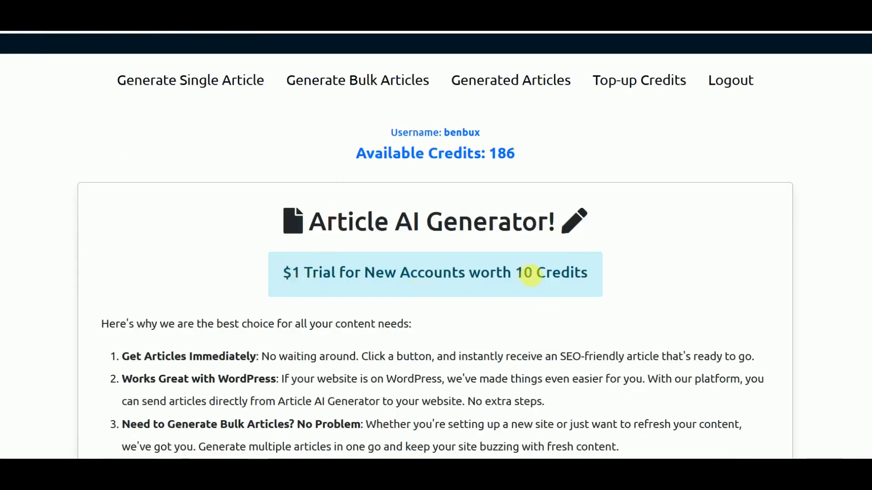
pyautogui.doubleClick(562, 272)
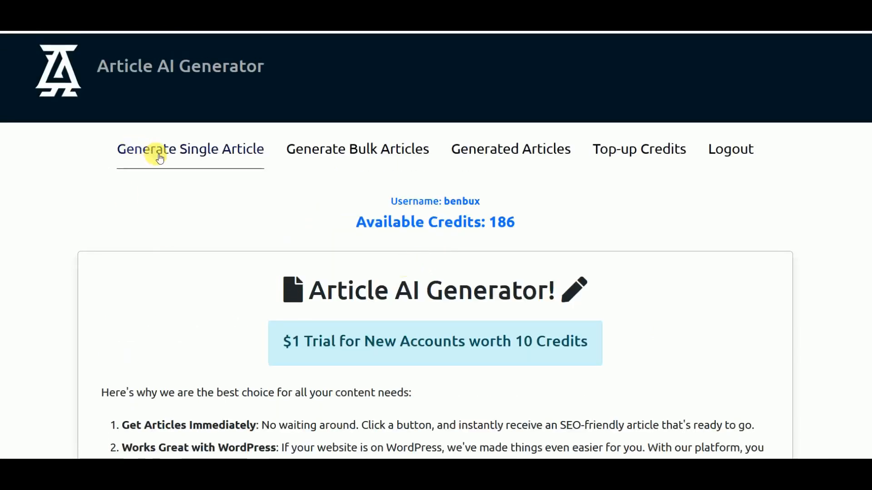
pyautogui.scroll(-3)
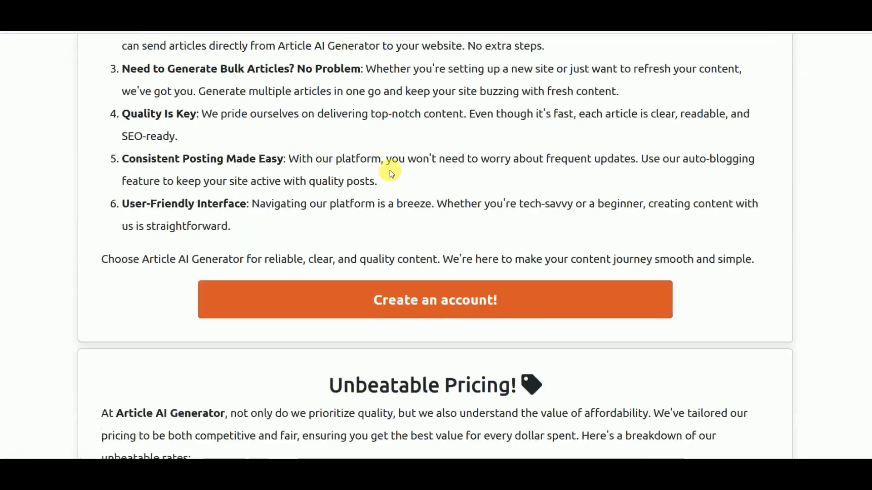
pyautogui.scroll(-3)
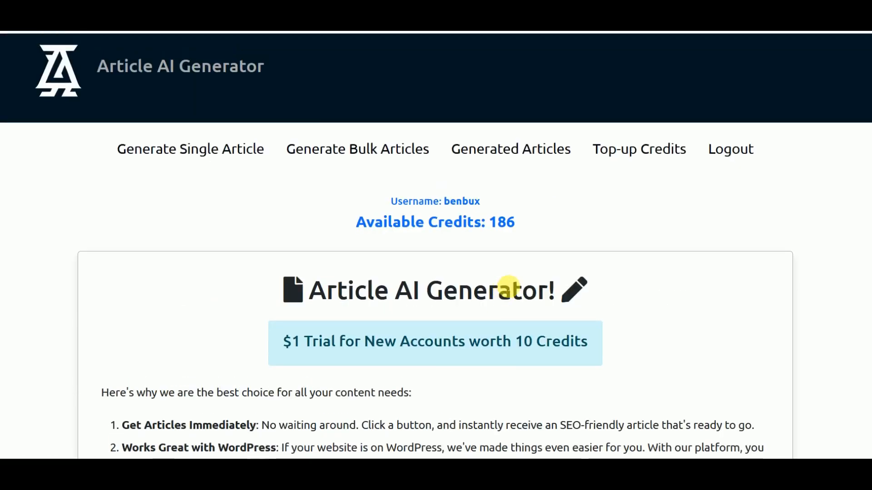
pyautogui.moveTo(427, 303)
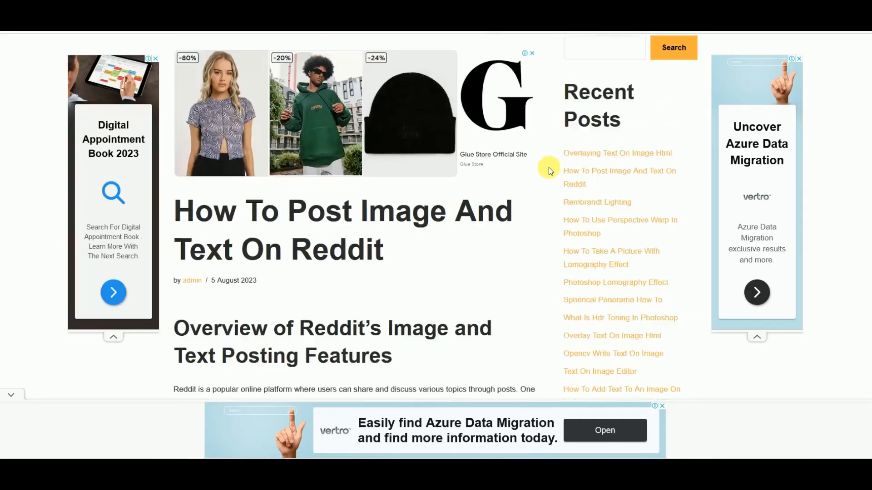
# Open the 'City Of Ankeny Fire Pit' post from the Recent Posts sidebar.
pyautogui.scroll(-3)
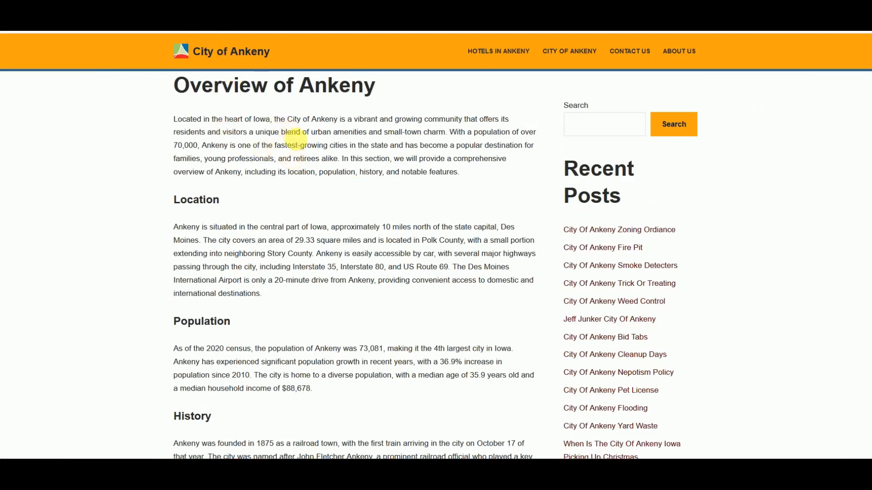
pyautogui.click(603, 247)
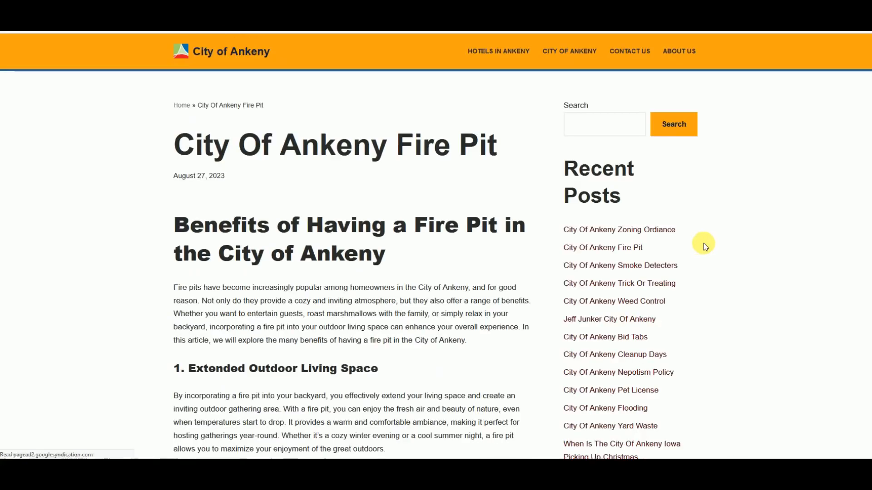